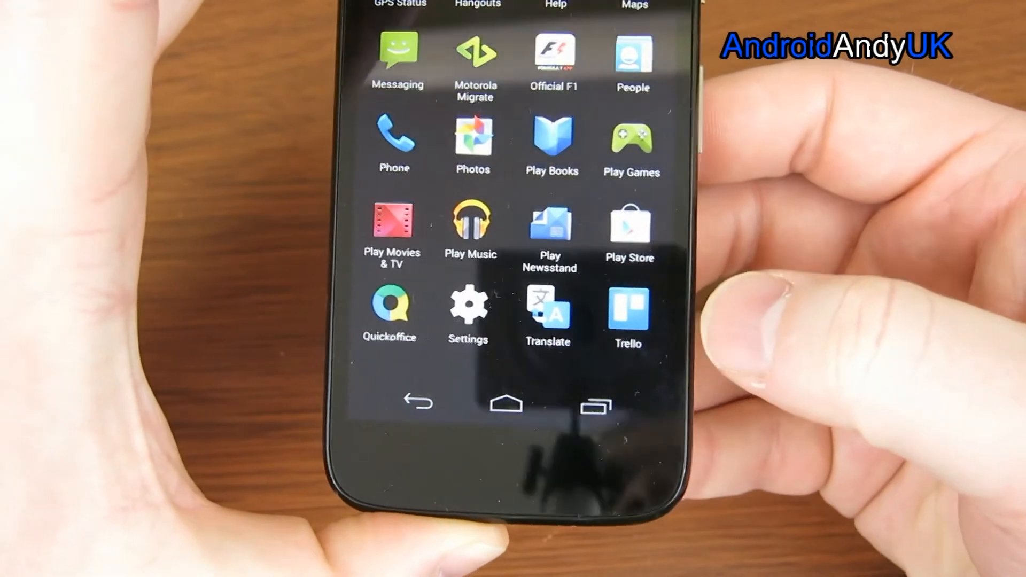
Launch Trello and log in with the phone's Google account to create an account.
left_click(627, 307)
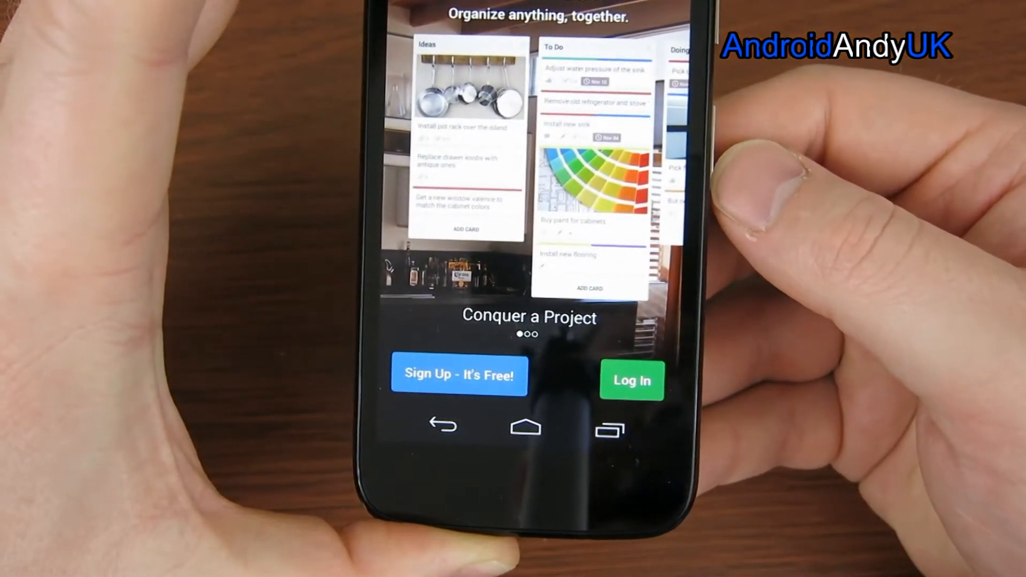
left_click(630, 381)
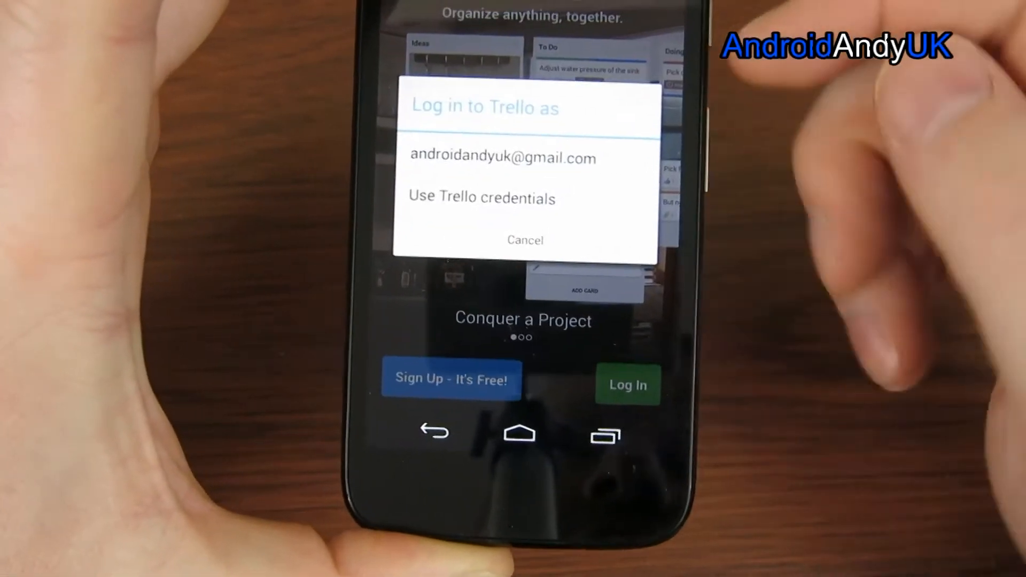
left_click(501, 158)
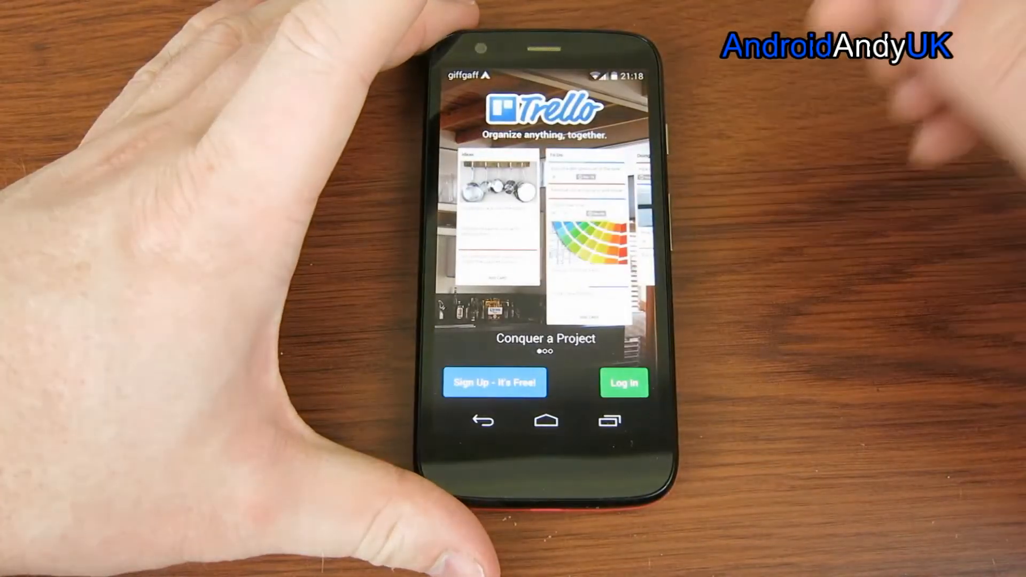
left_click(494, 382)
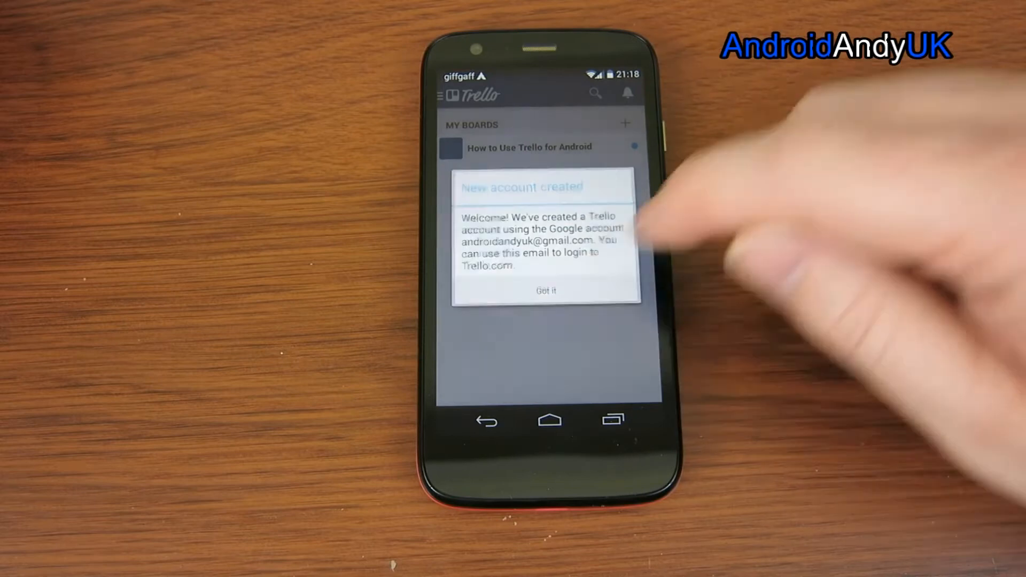
Dismiss the new-account notice and open the 'How to Use Trello for Android' board.
left_click(544, 289)
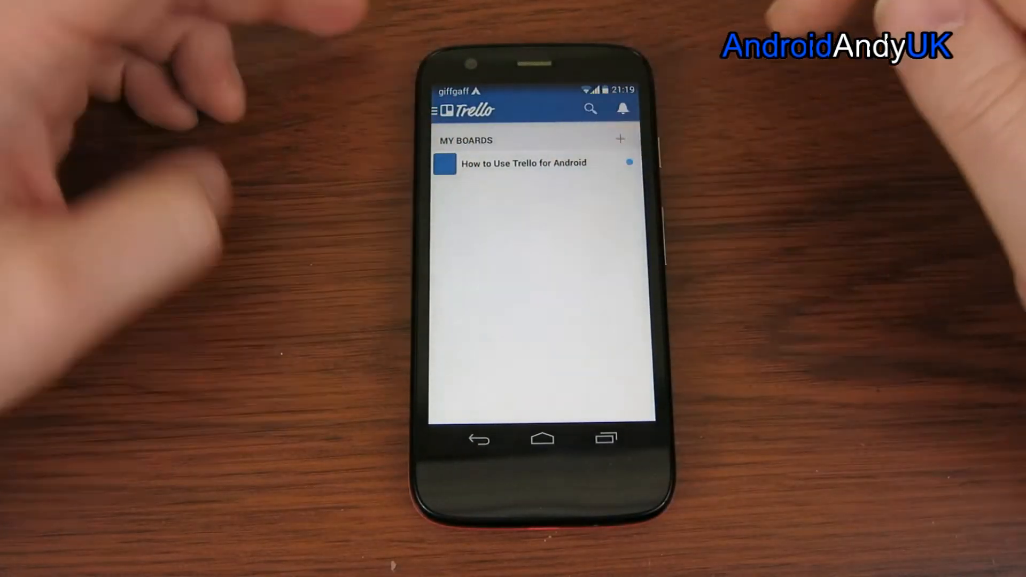
left_click(522, 163)
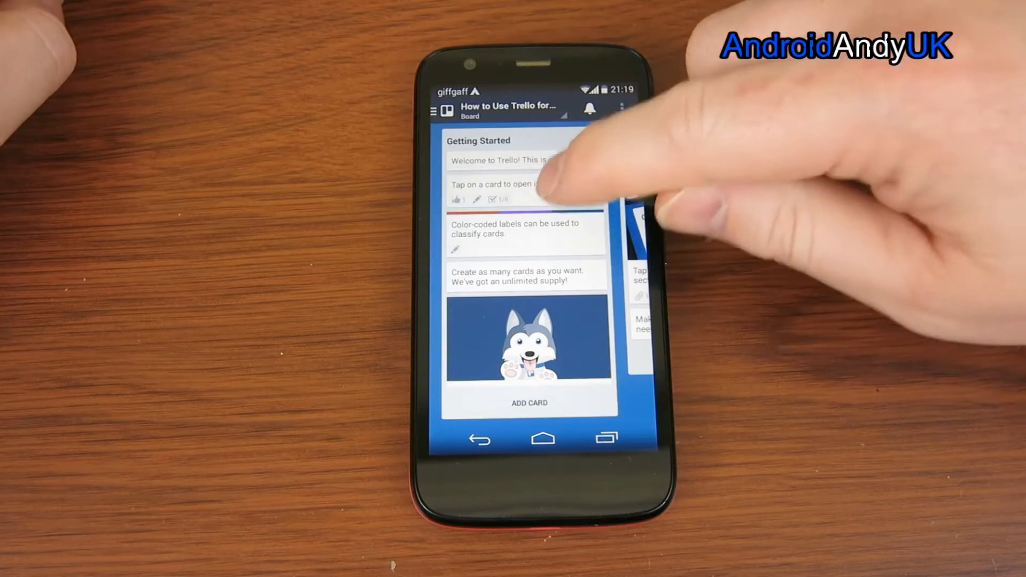
Tick tutorial checklist items and move 'Create as many cards as you want' to More Info.
left_click(517, 184)
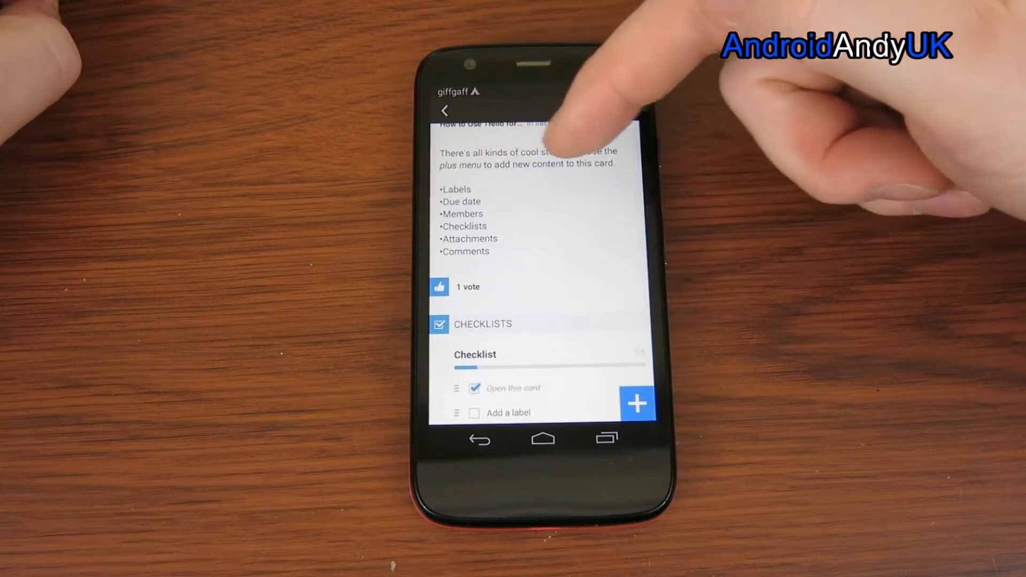
left_click(637, 403)
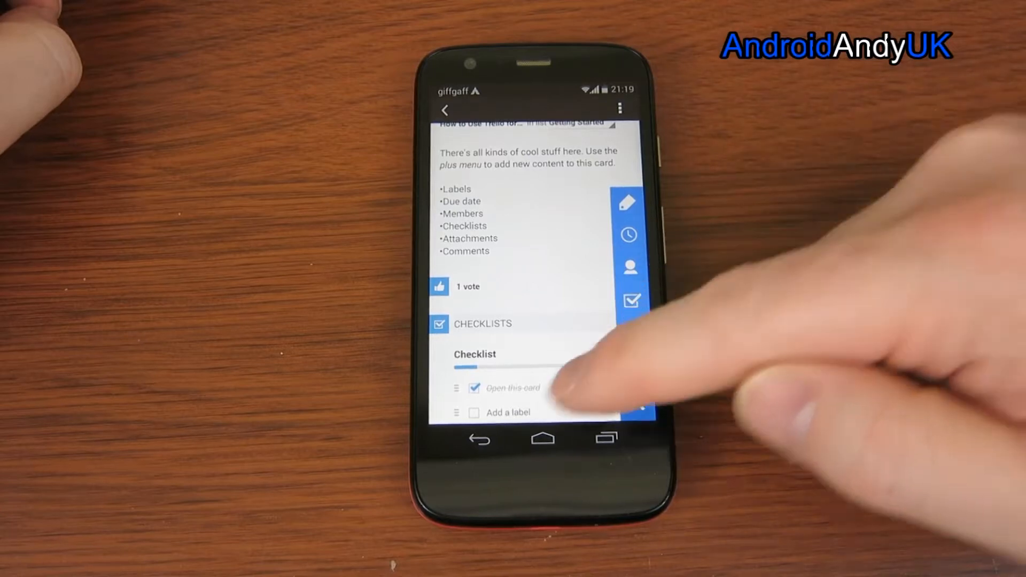
left_click(633, 301)
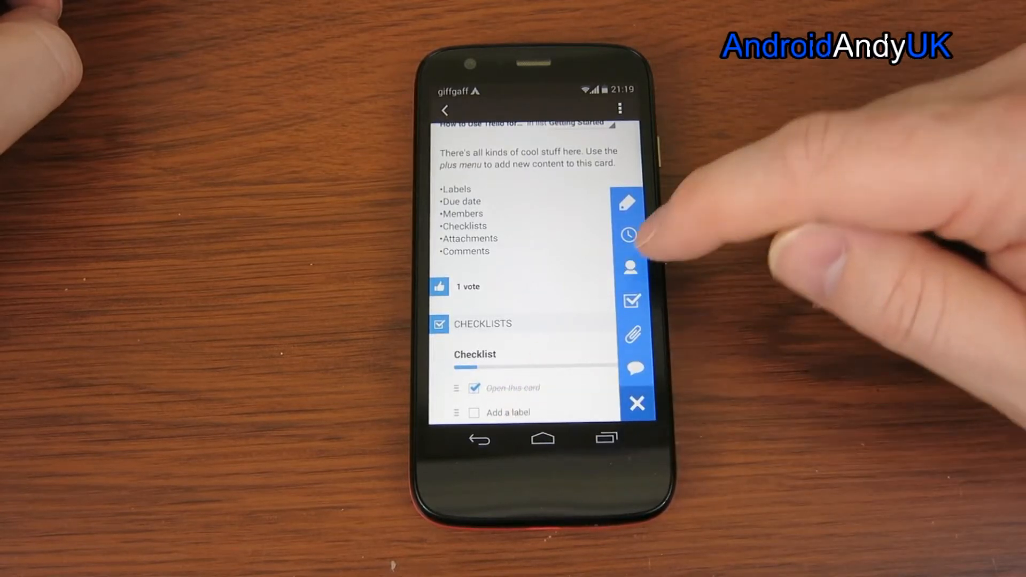
left_click(632, 267)
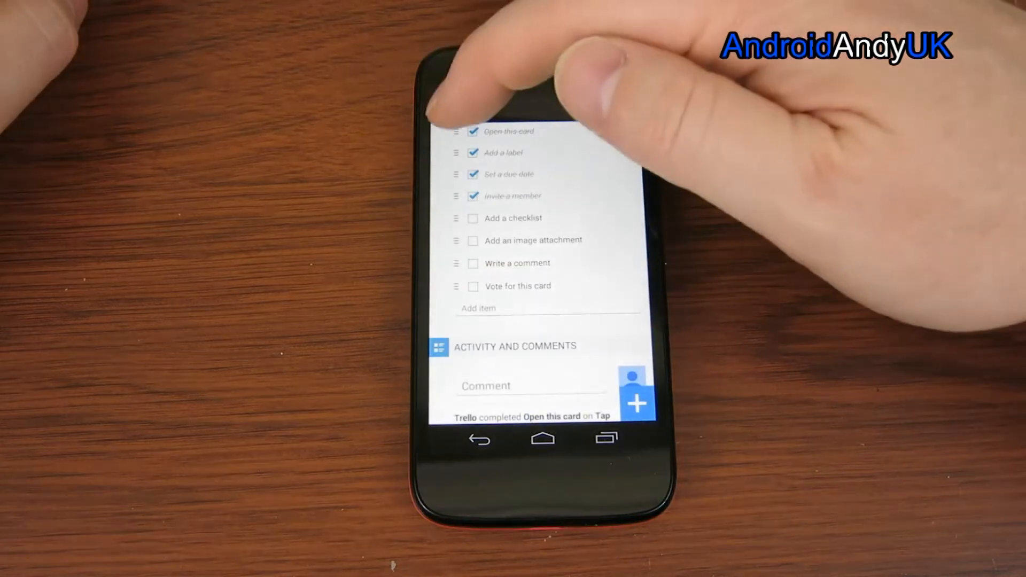
left_click(480, 439)
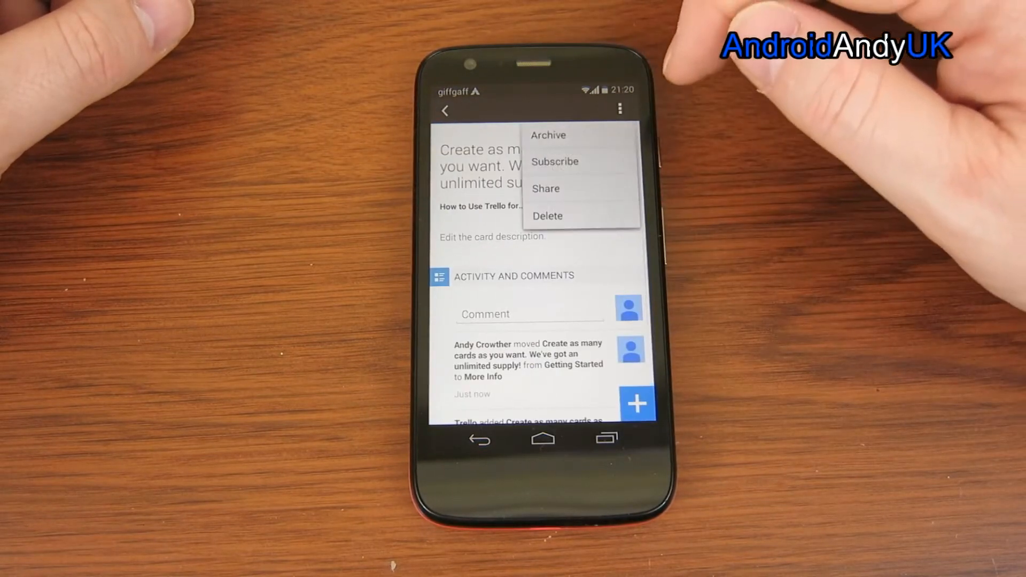
Add a new list at the end of the board, starting its name as 'To d'.
left_click(548, 215)
type("To d")
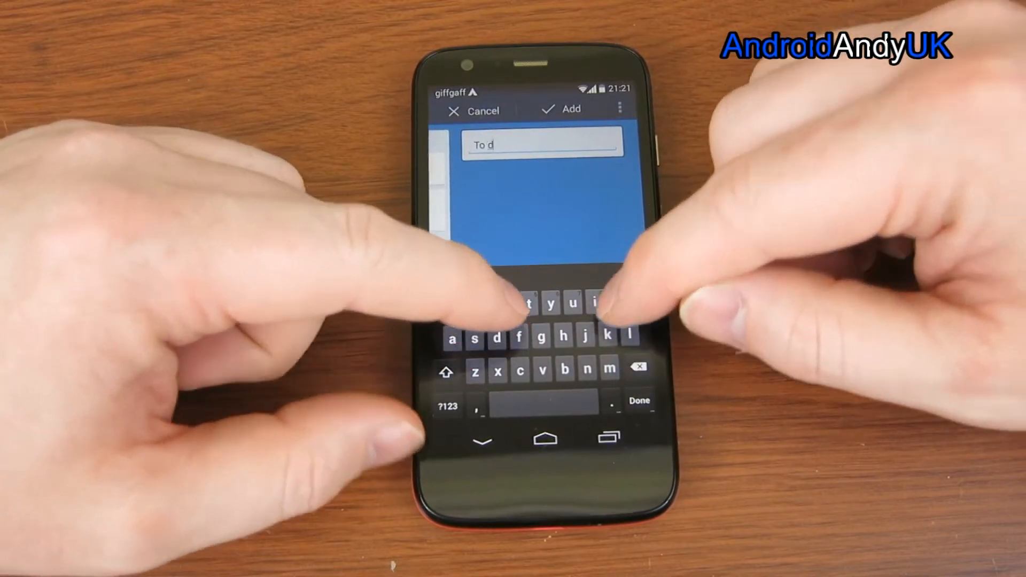
Name the list 'To do', add a 'Clean keyboard' card to it, and open the card.
type("o")
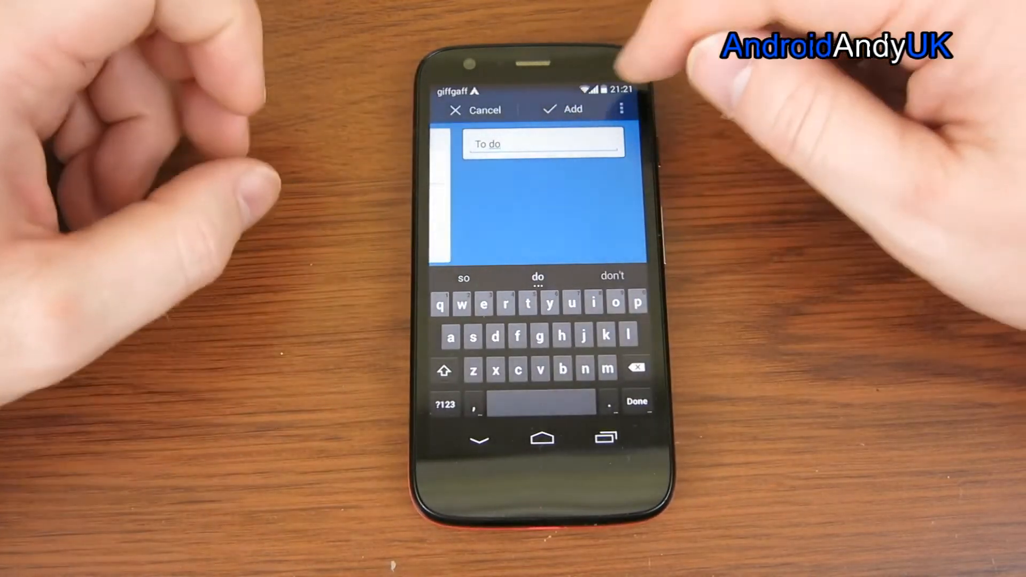
left_click(570, 109)
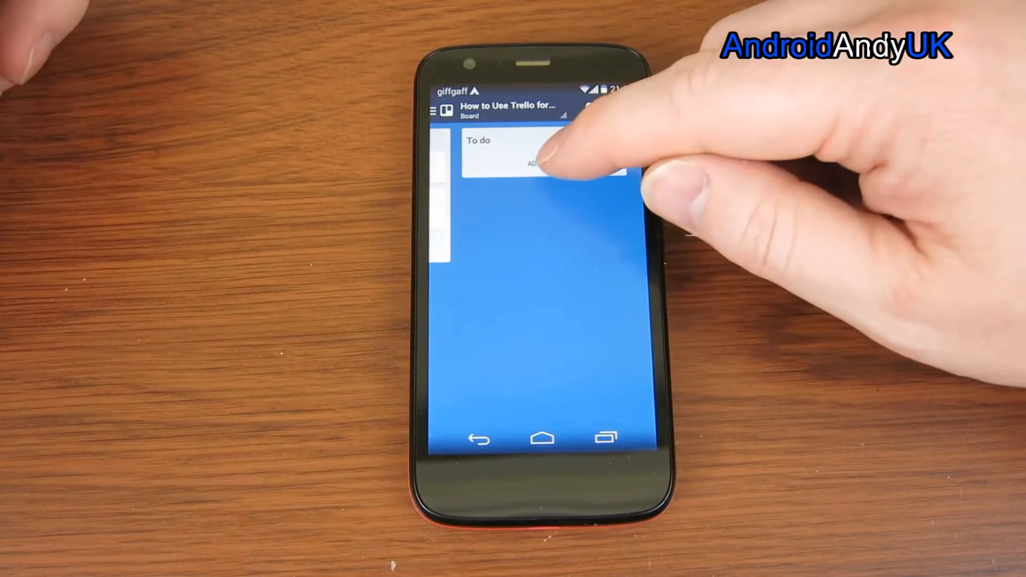
left_click(537, 163)
type("Clean keyboard")
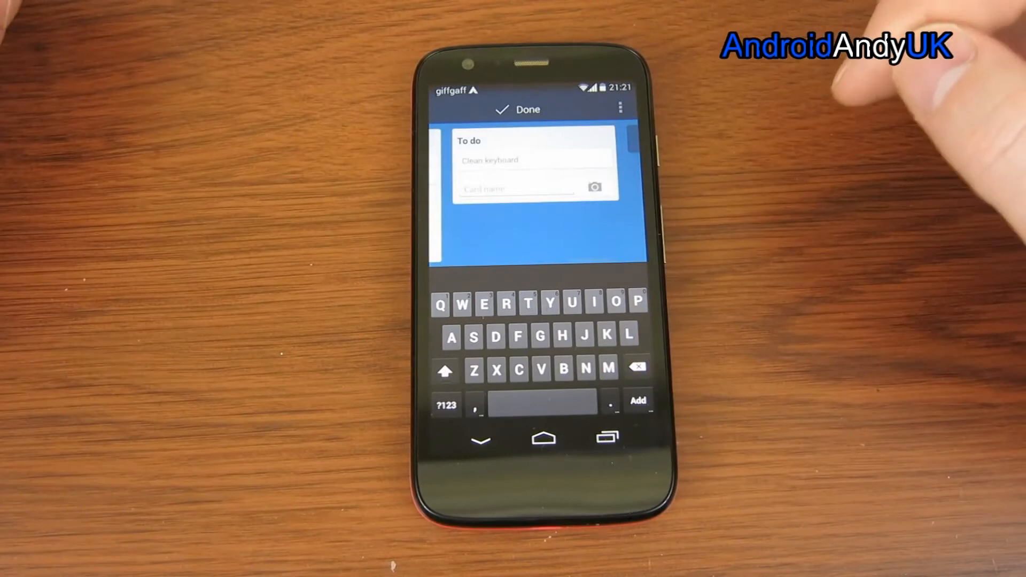
left_click(636, 400)
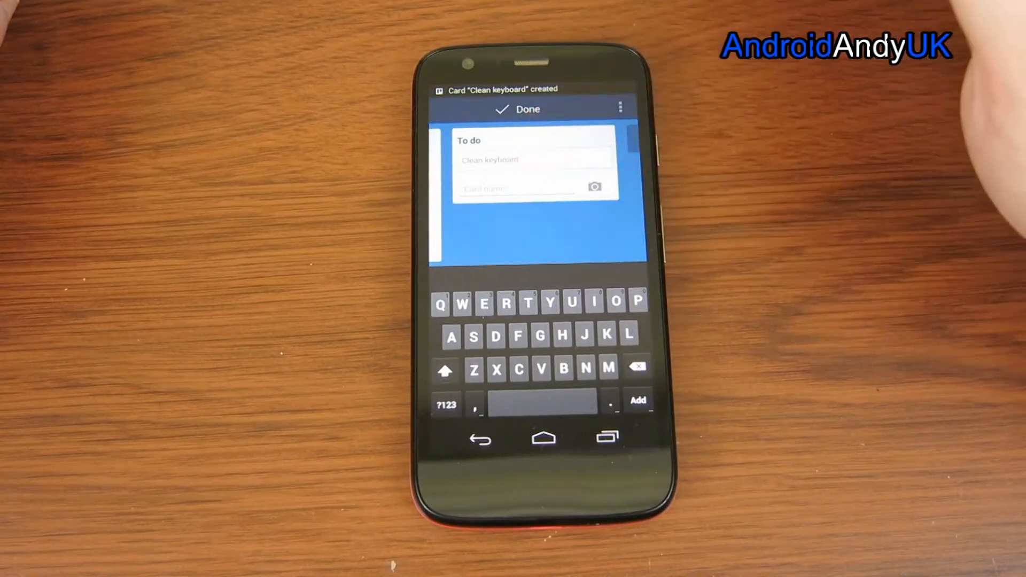
left_click(517, 109)
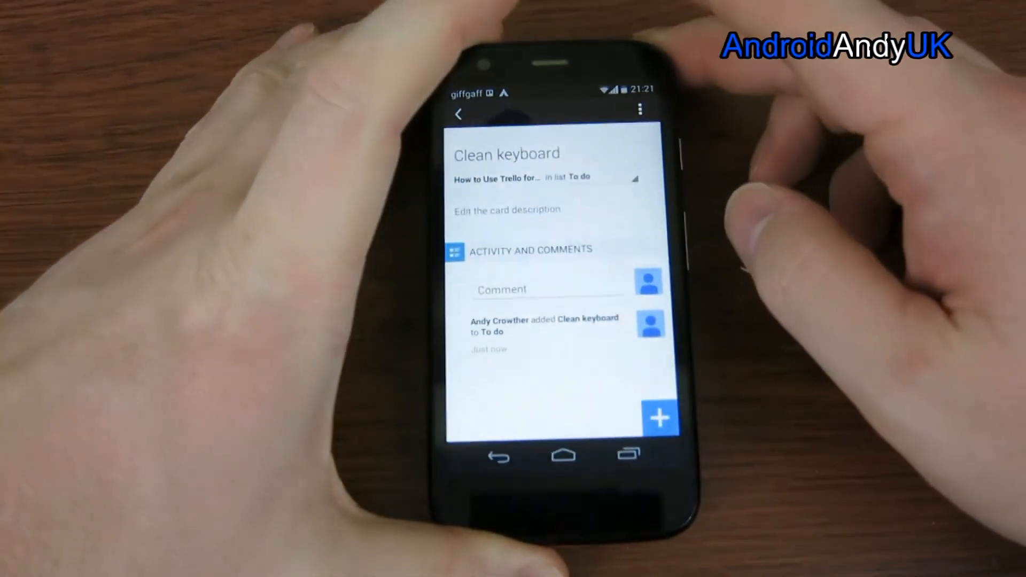
Set the Clean keyboard card's due date to 14 May, 09:30.
left_click(659, 417)
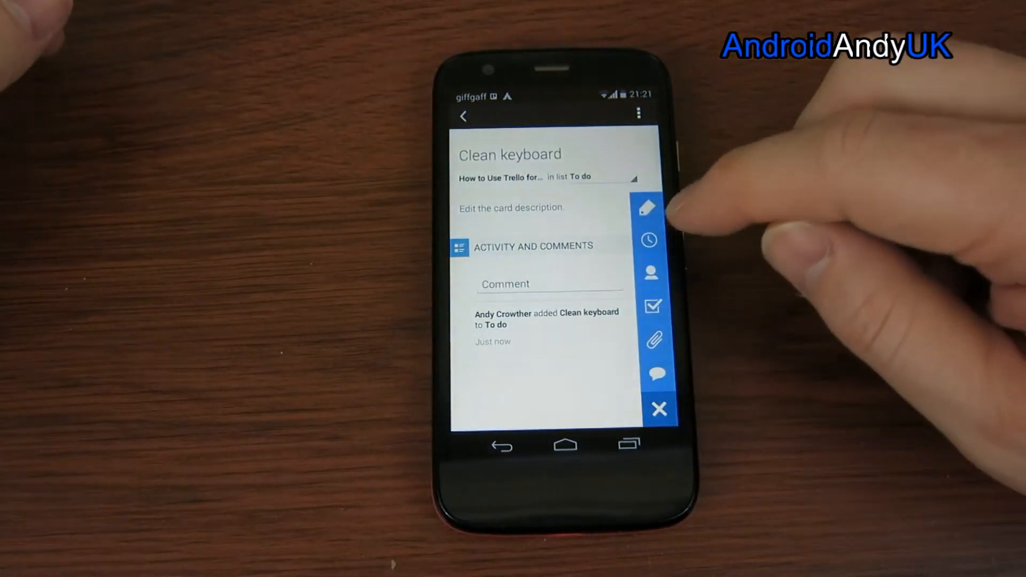
left_click(648, 239)
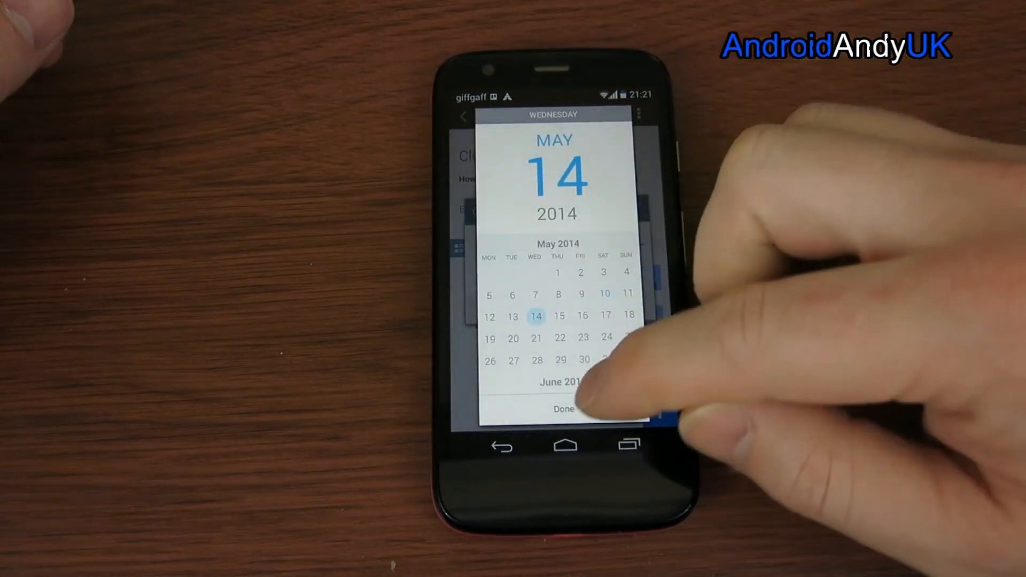
left_click(562, 408)
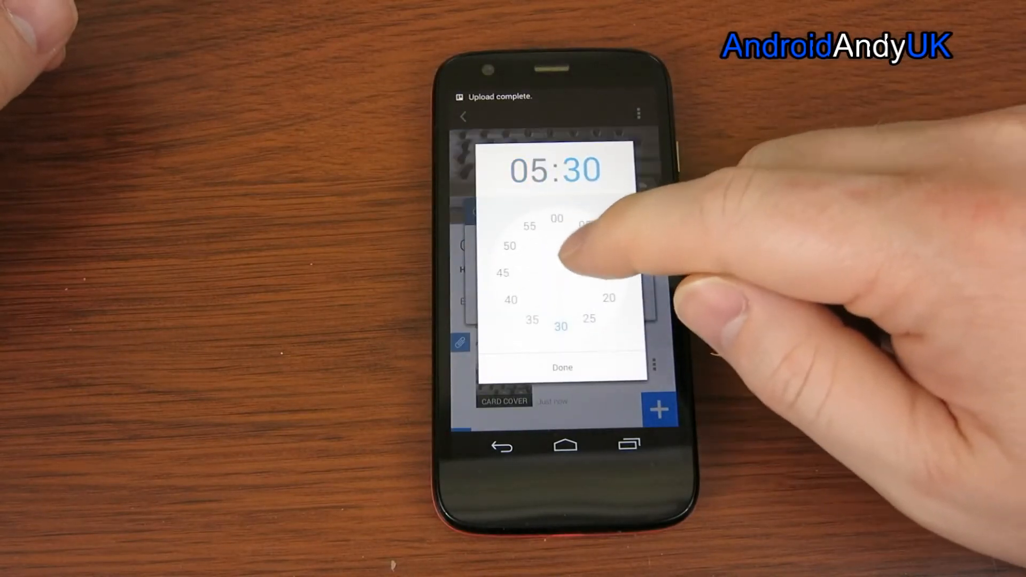
left_click(561, 367)
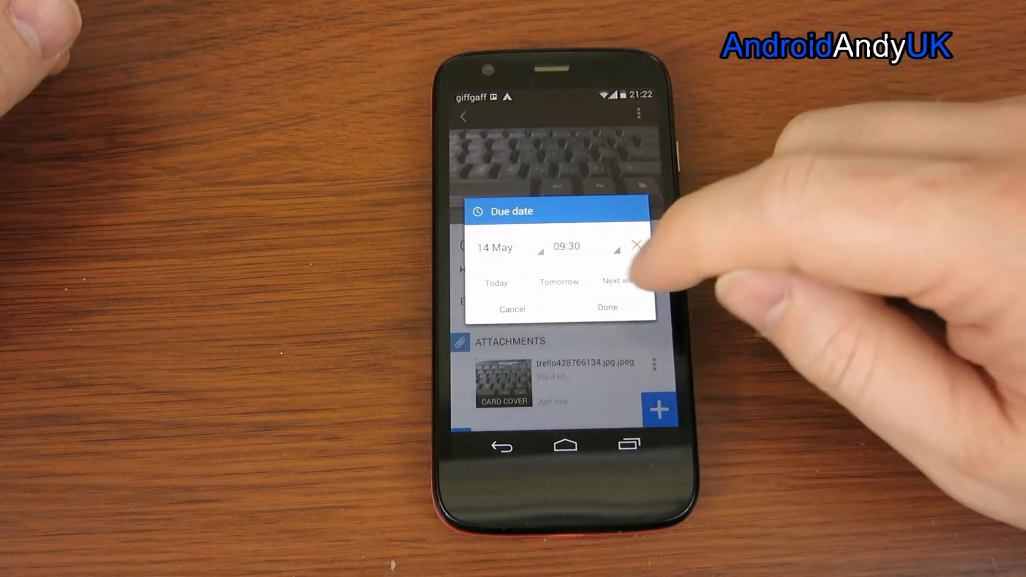
left_click(606, 309)
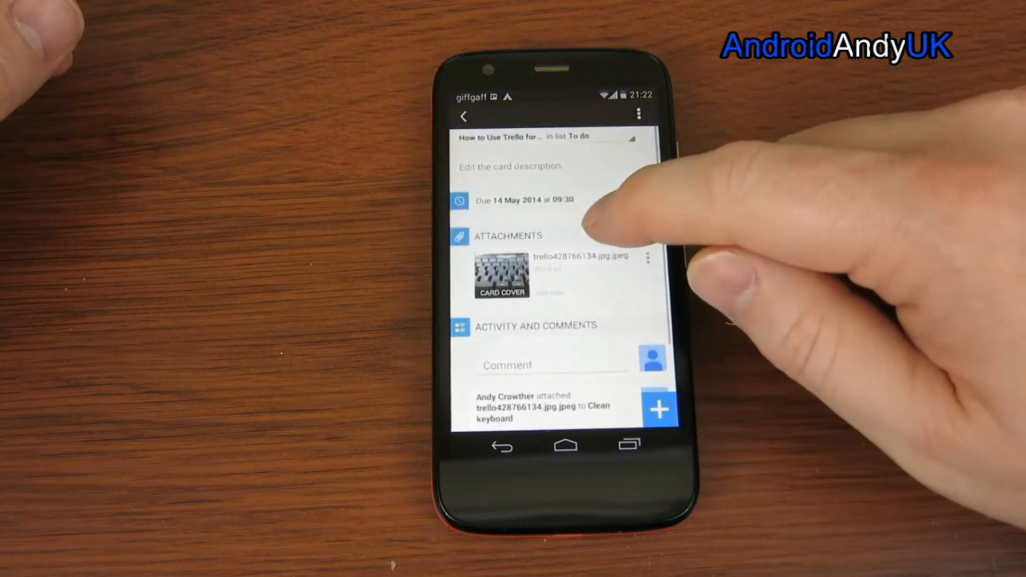
Review the card's keyboard photo cover and return to the board.
scroll("down", 3)
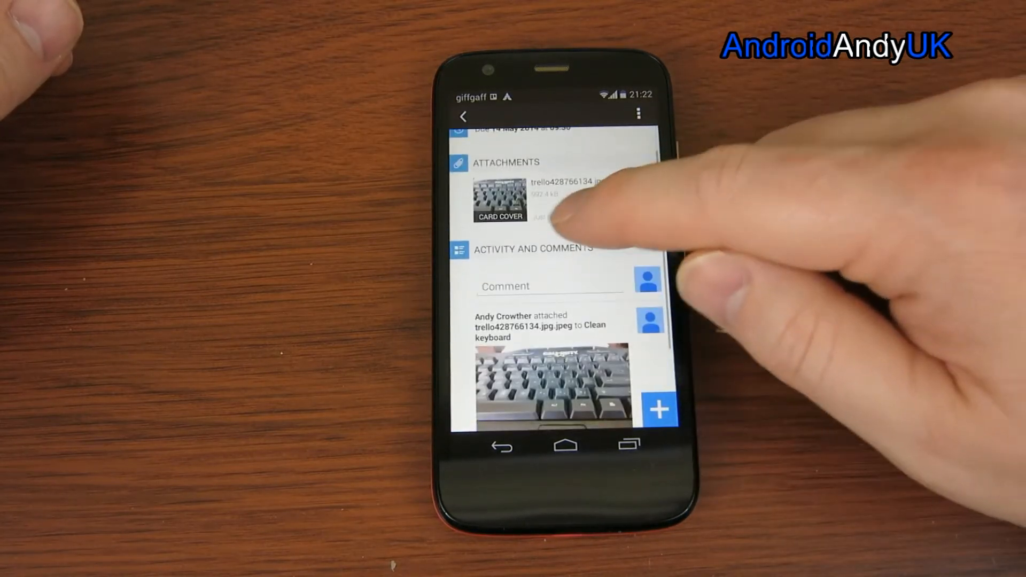
scroll("down", 3)
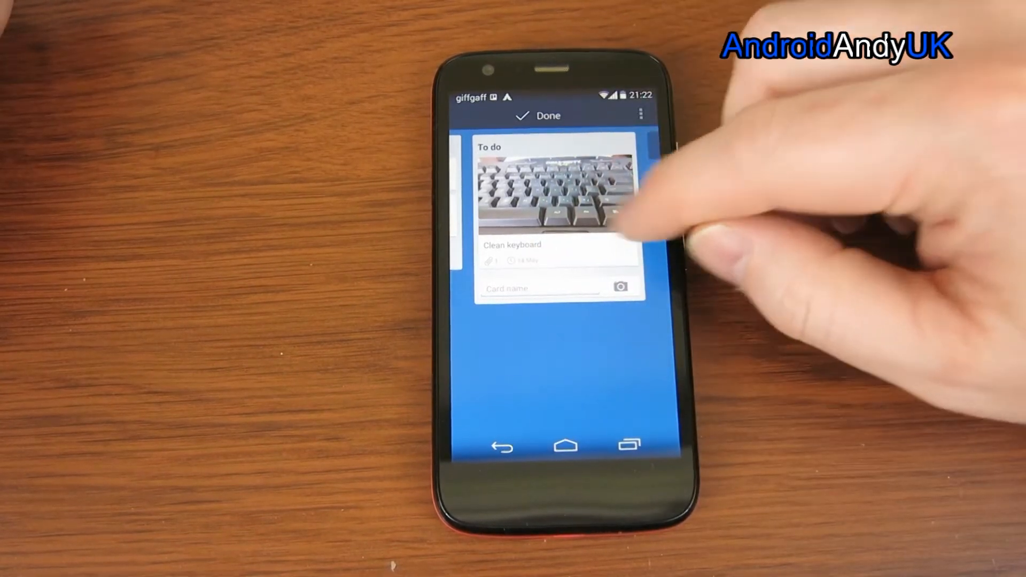
left_click(548, 116)
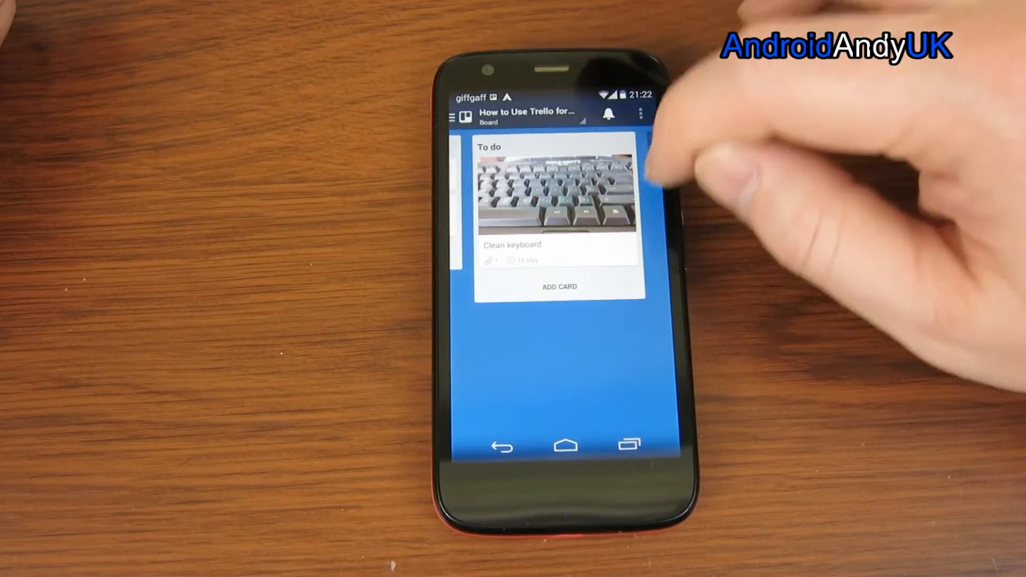
Add the yellow label to the Color-coded labels card alongside red, purple and blue.
left_click(559, 288)
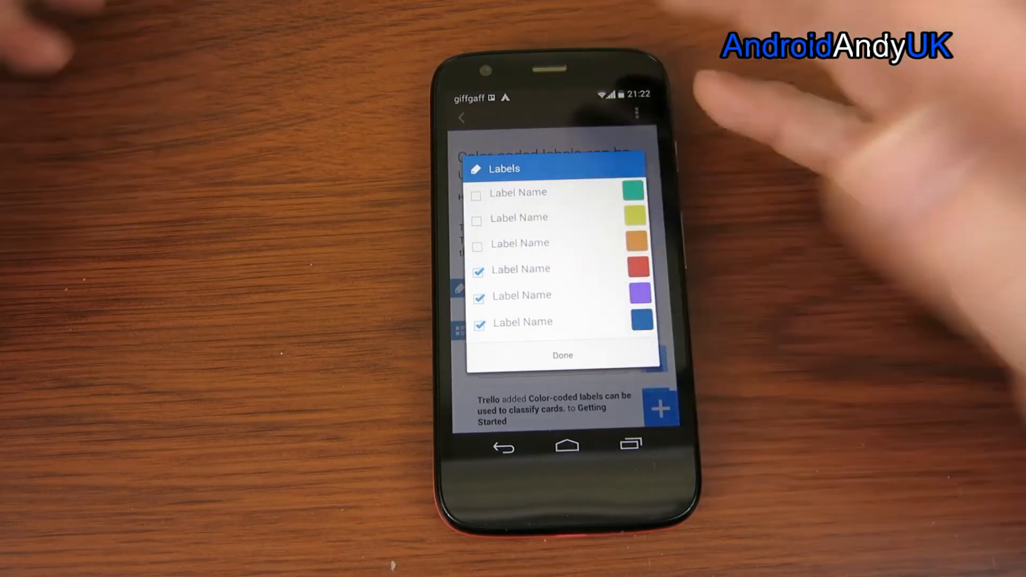
left_click(479, 217)
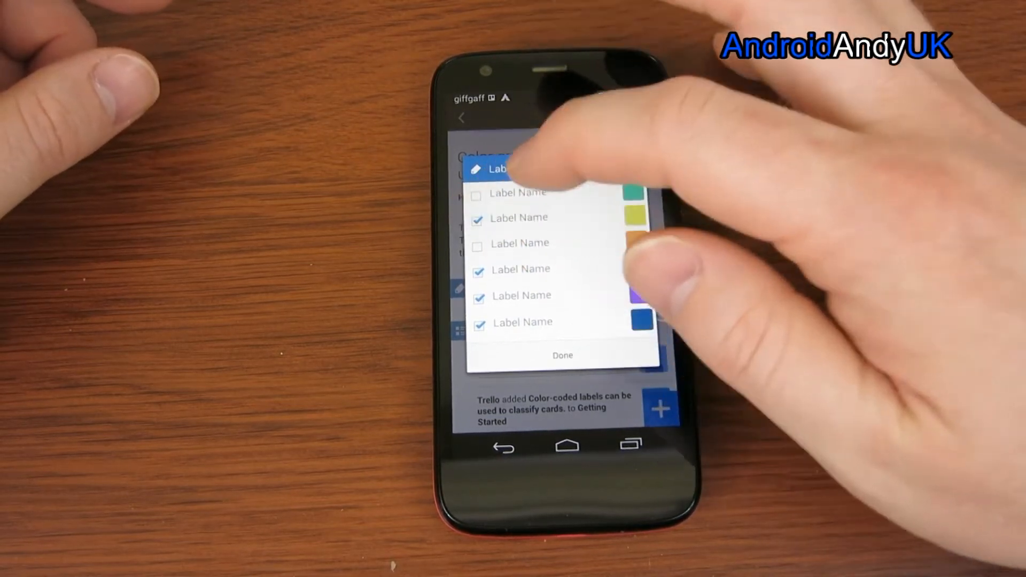
left_click(562, 355)
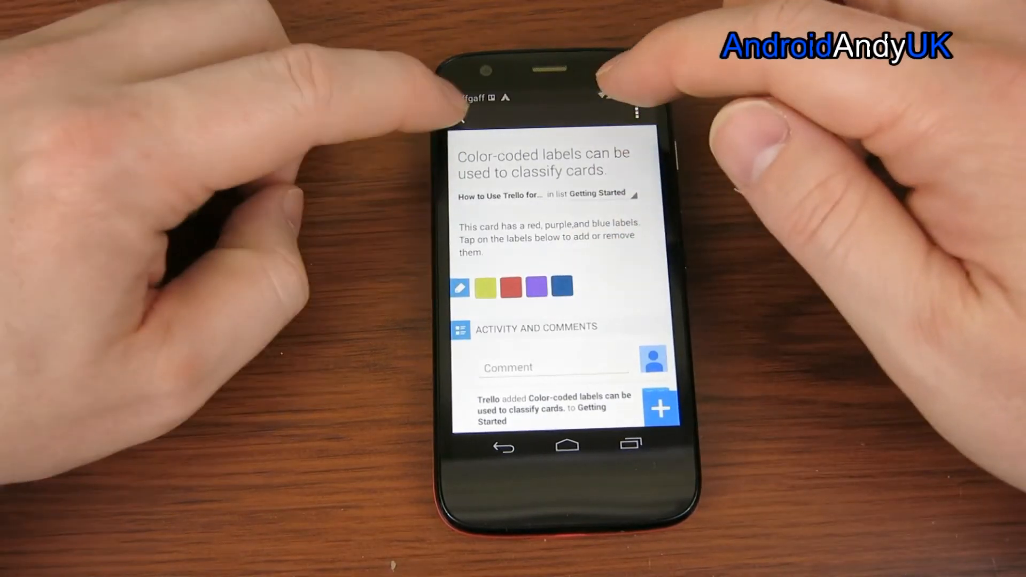
left_click(505, 447)
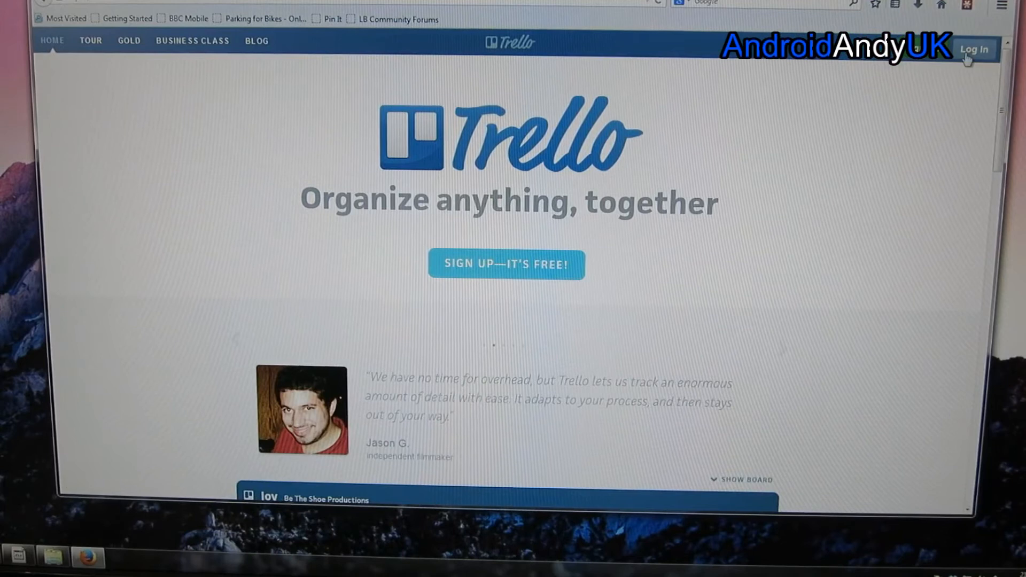
Log in to Trello on the web with the Google account and grant access.
left_click(974, 49)
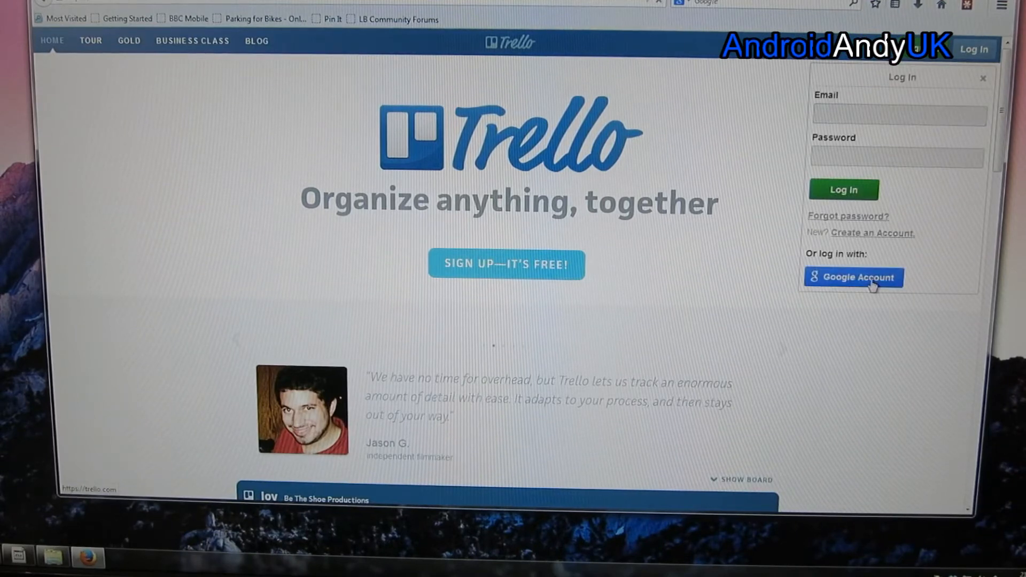
left_click(853, 277)
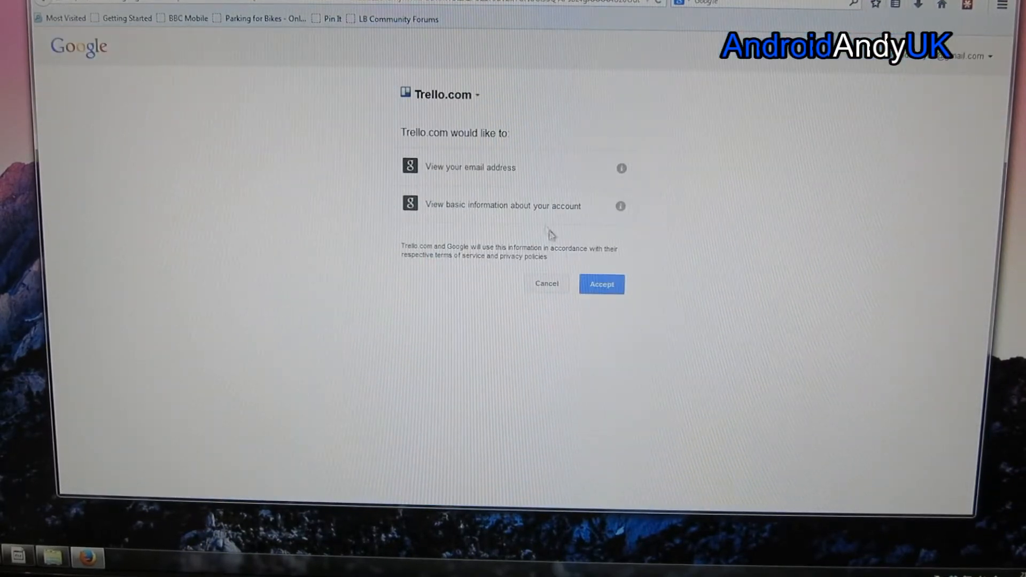
left_click(600, 283)
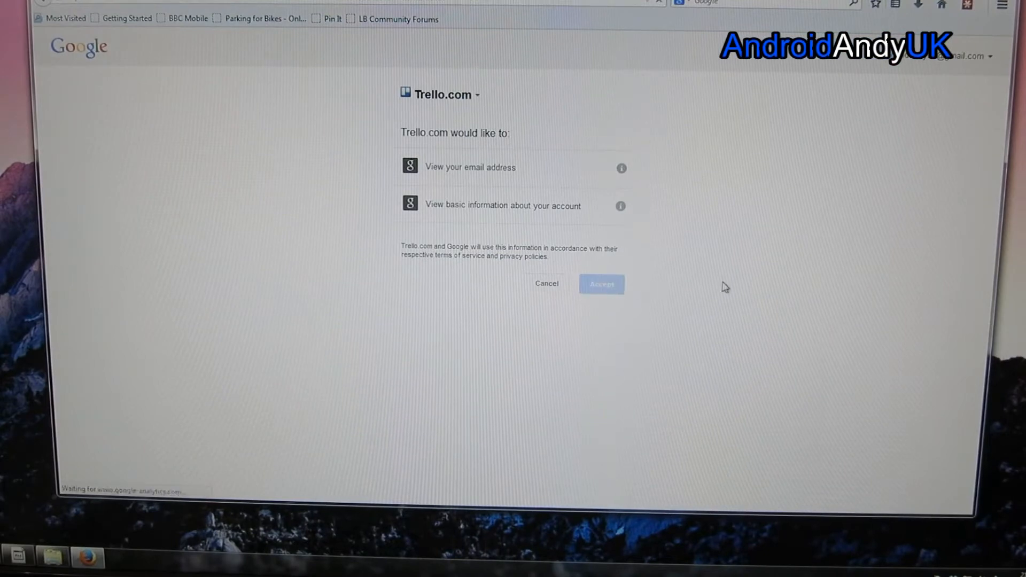
left_click(601, 284)
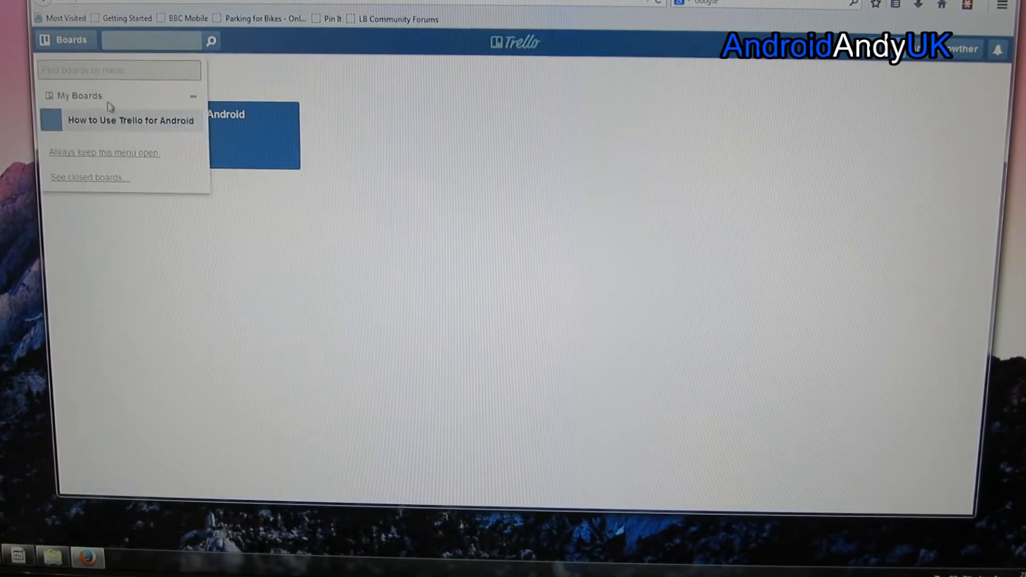
mouse_move(101, 128)
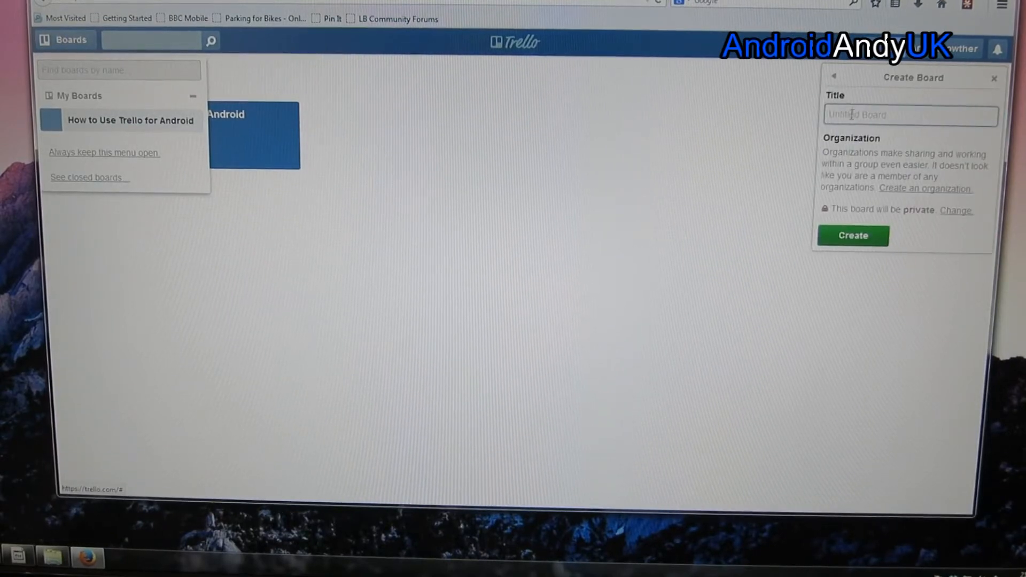
Create a new organization named 'Test' from the Create Board popover.
left_click(833, 76)
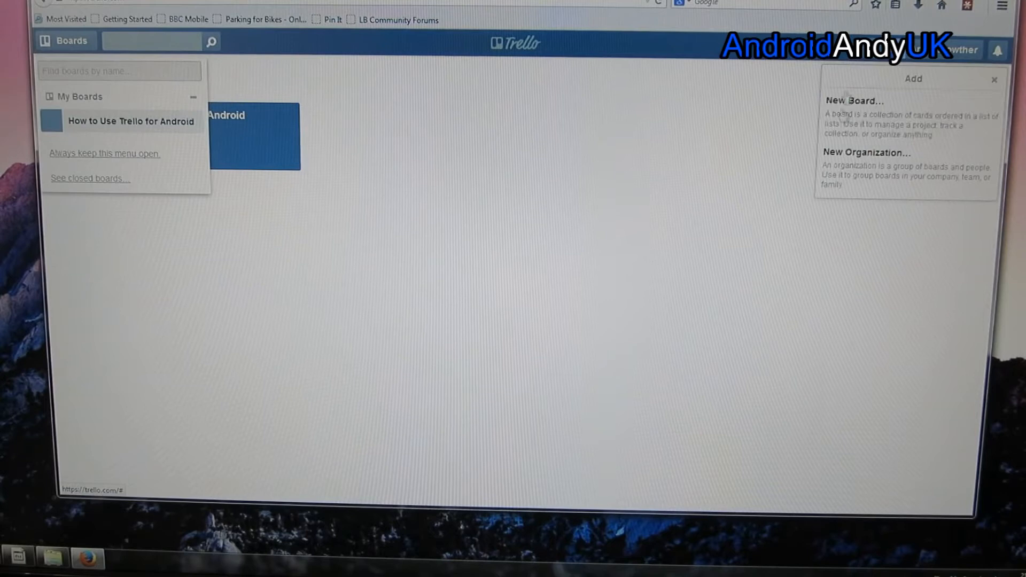
left_click(866, 152)
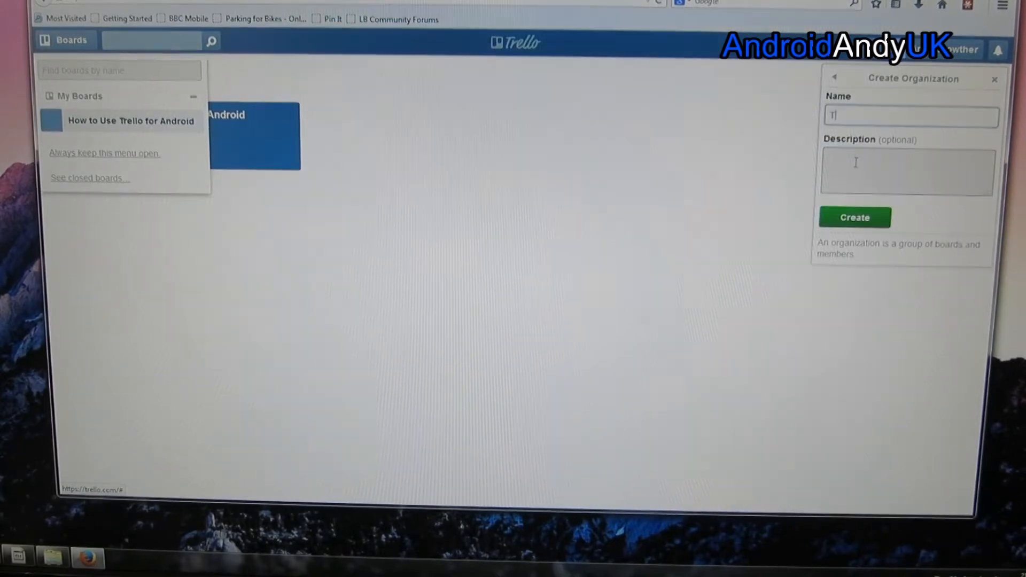
type("Test")
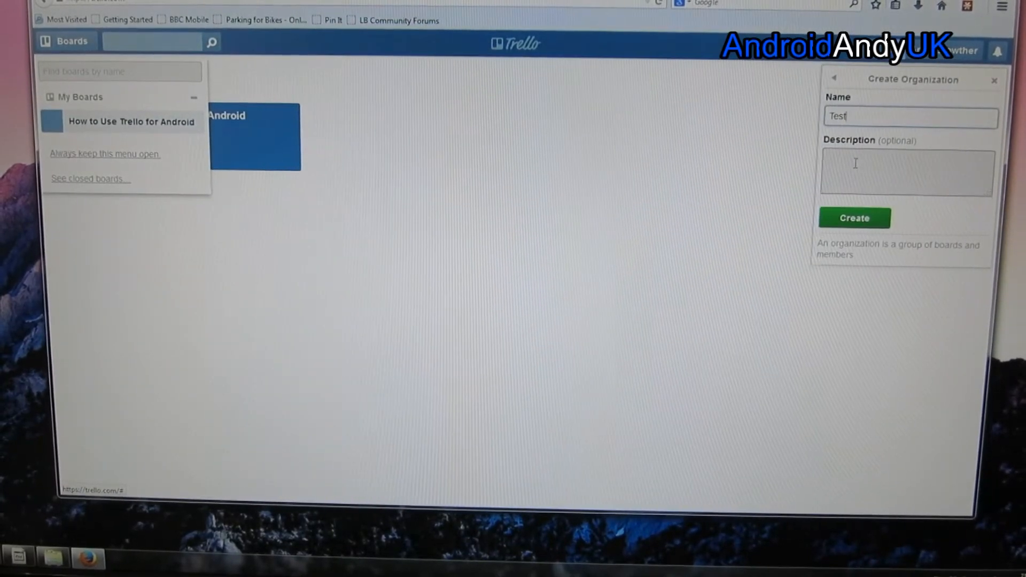
left_click(853, 218)
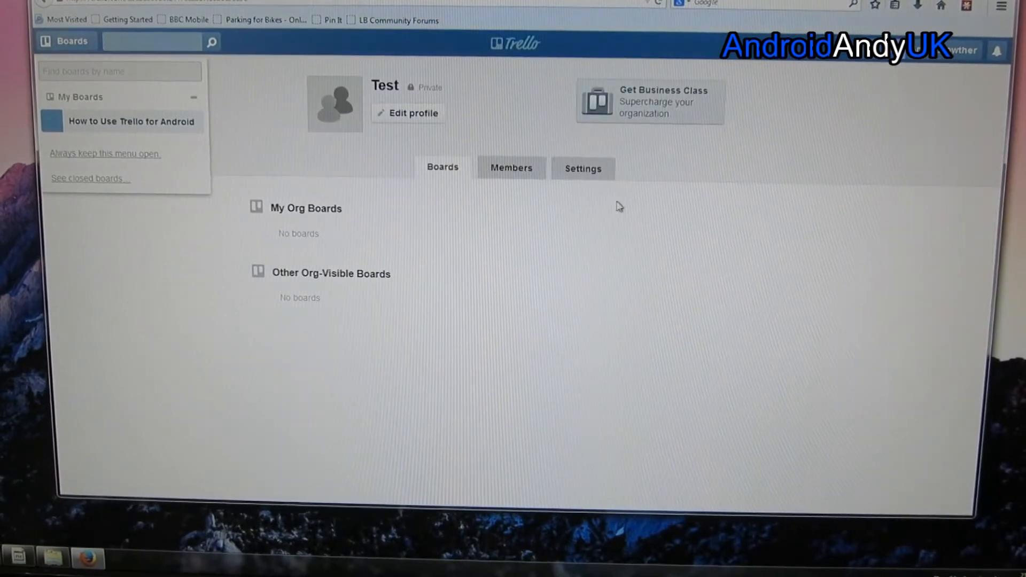
mouse_move(189, 250)
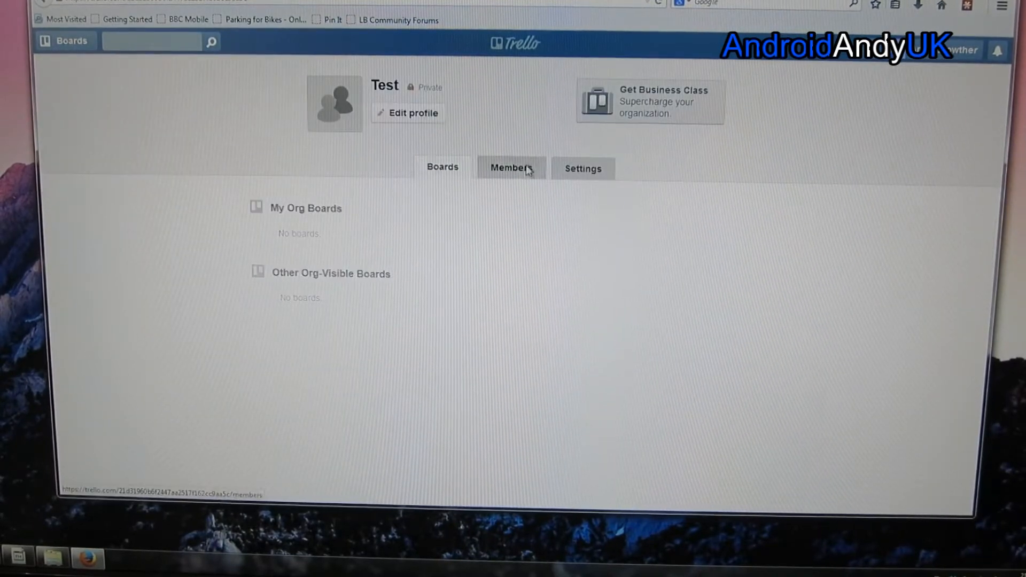
View the Test organization's Members tab with its one admin, then start a new board.
left_click(511, 169)
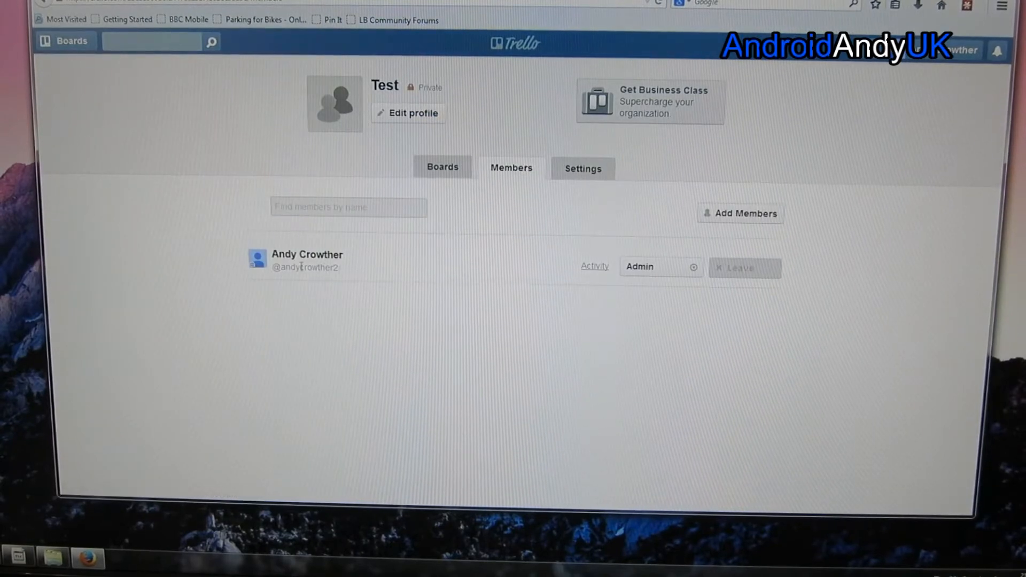
left_click(740, 214)
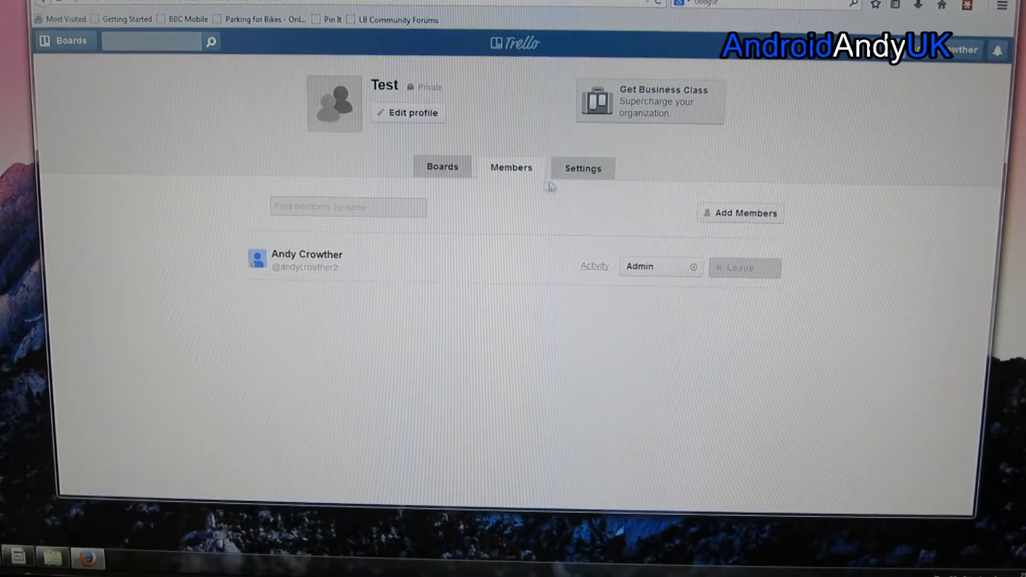
left_click(441, 168)
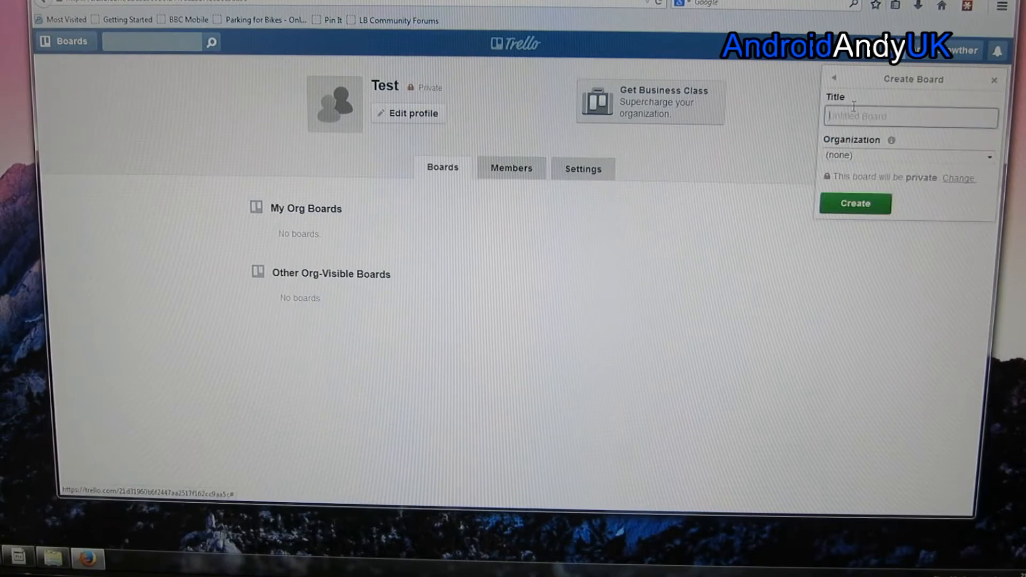
Assign the new board to the Test organization, title it 'New Board' and create it.
left_click(906, 156)
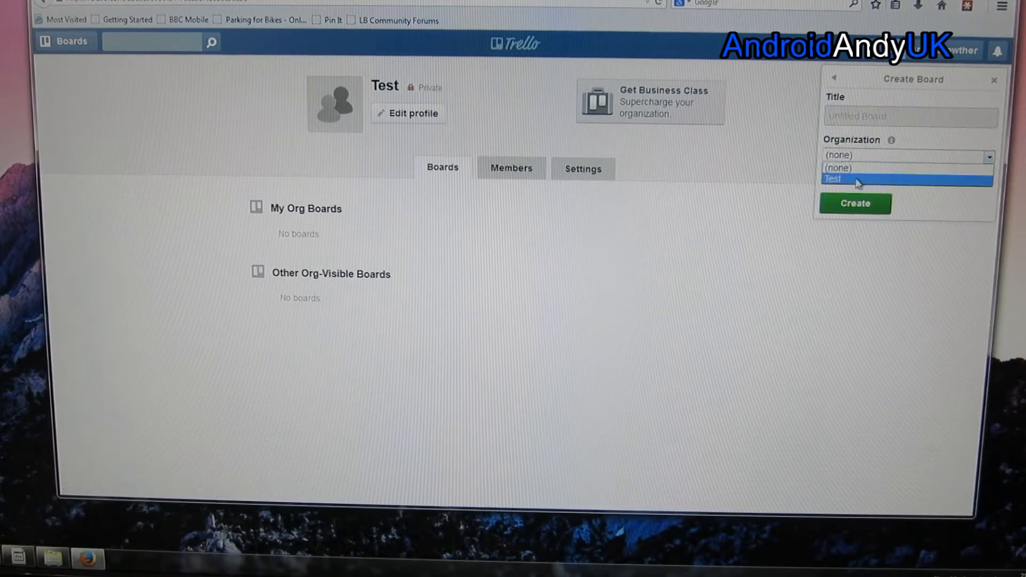
left_click(851, 178)
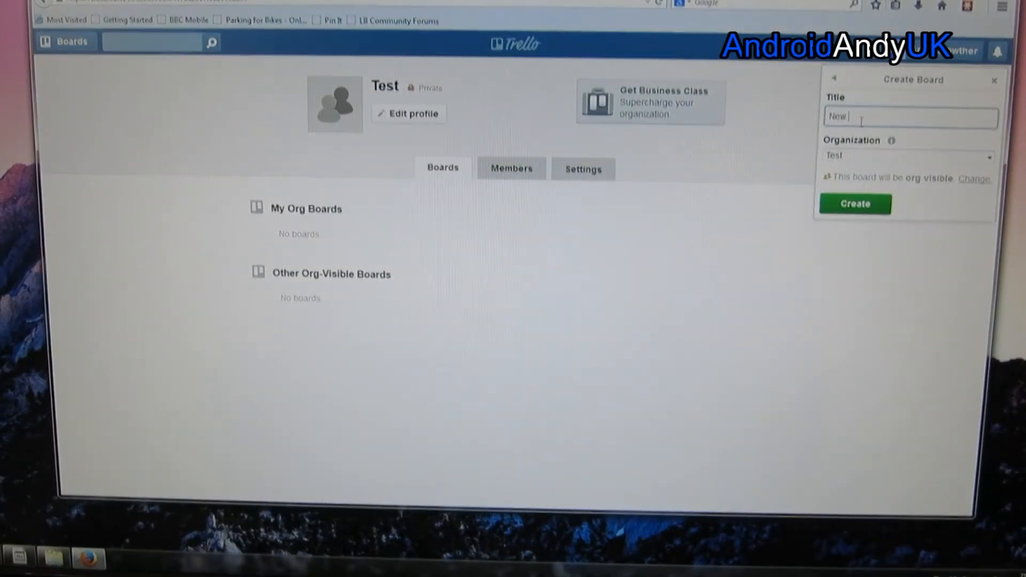
type("Board")
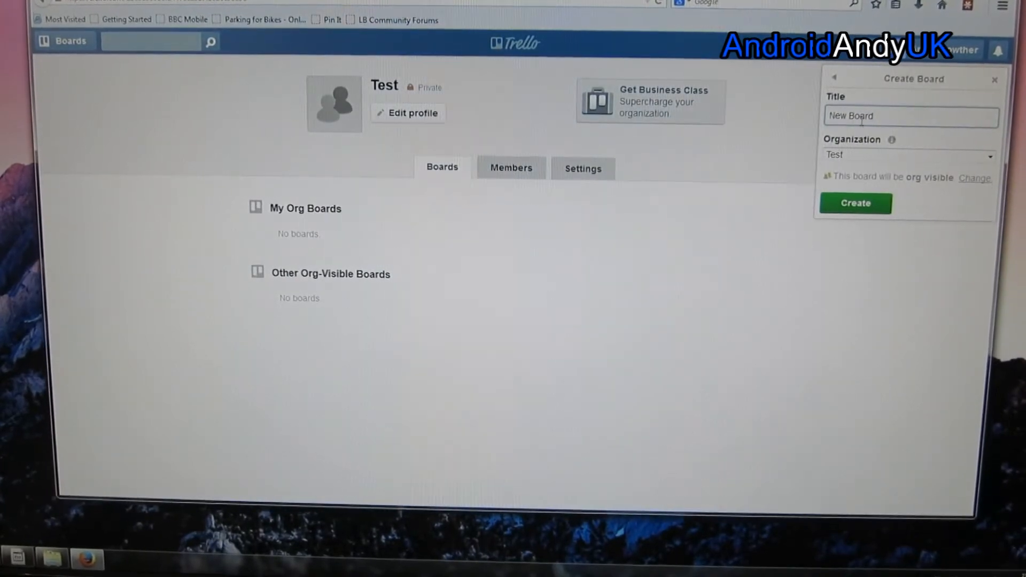
left_click(854, 203)
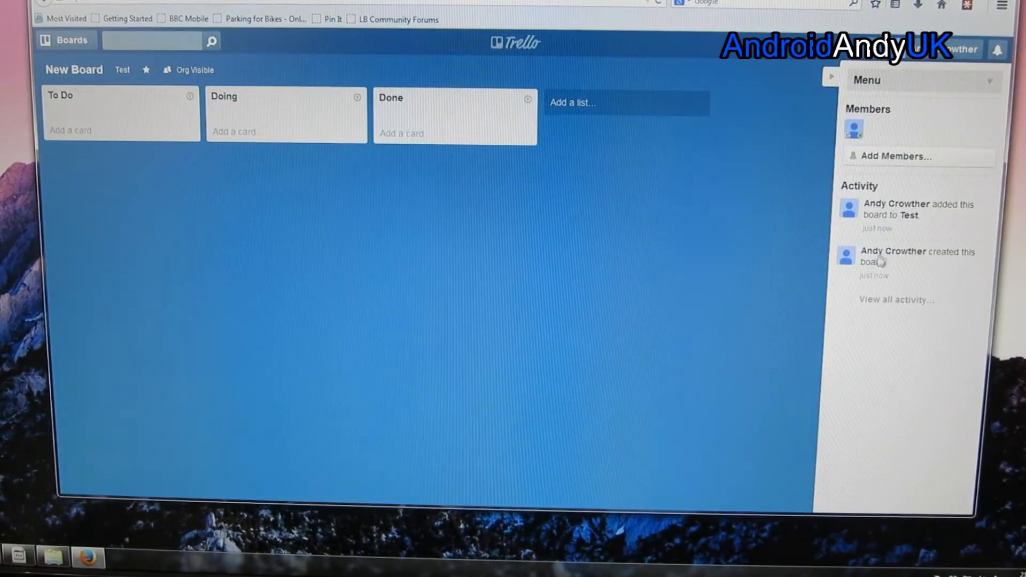
left_click(893, 156)
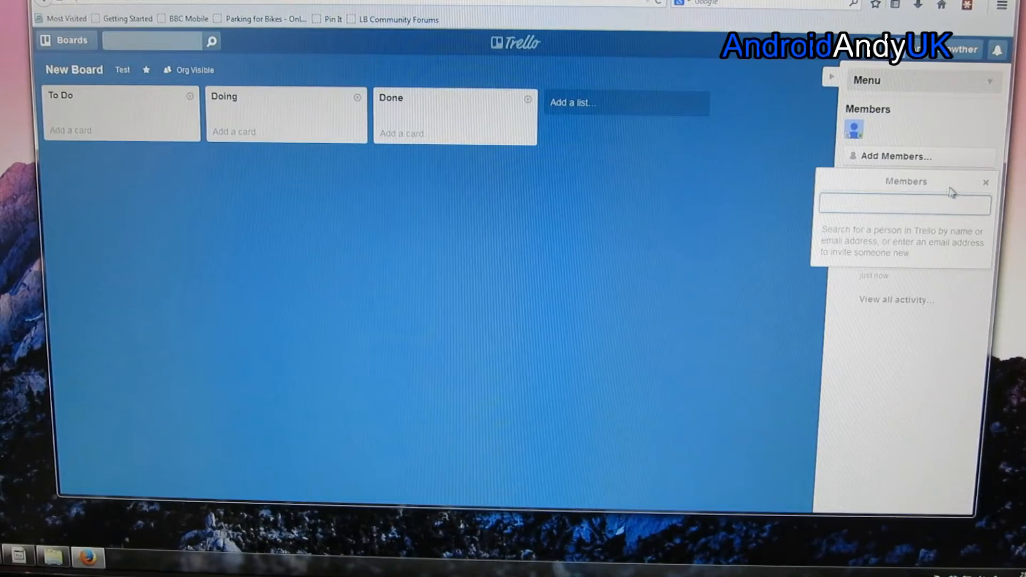
left_click(985, 181)
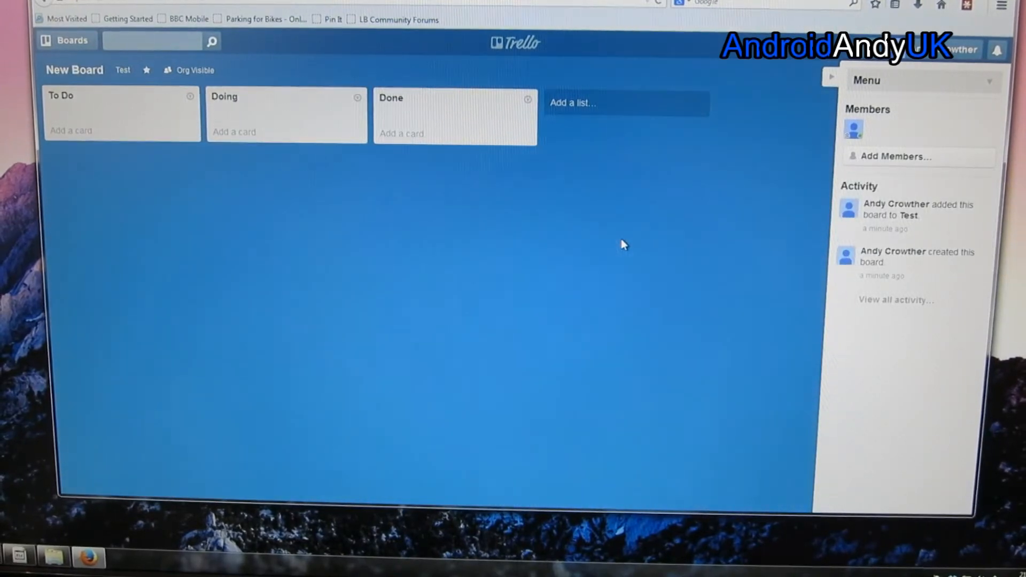
mouse_move(183, 237)
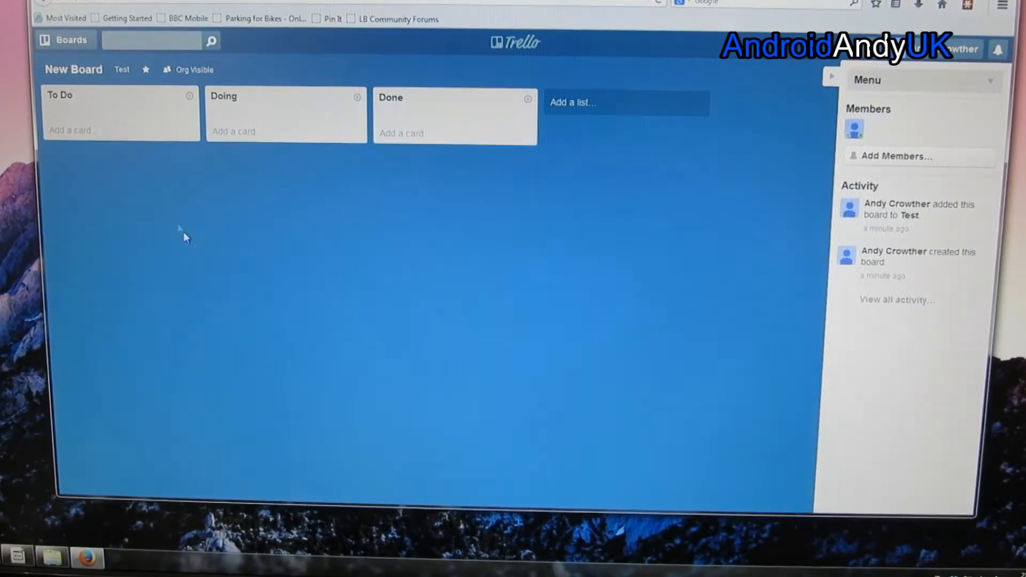
mouse_move(725, 185)
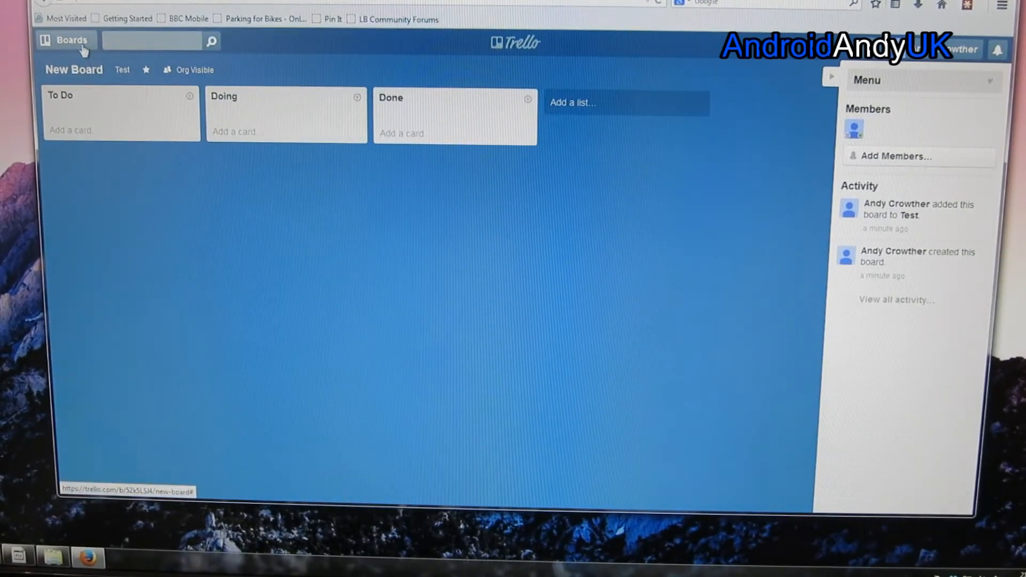
Open the How to Use Trello for Android board and view the Clean keyboard card's activity.
left_click(65, 40)
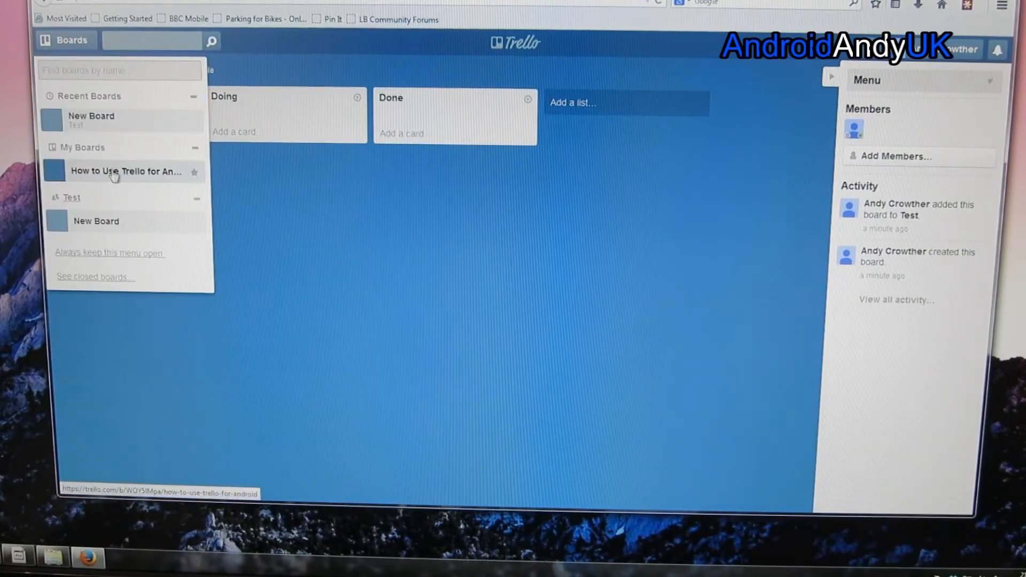
left_click(123, 171)
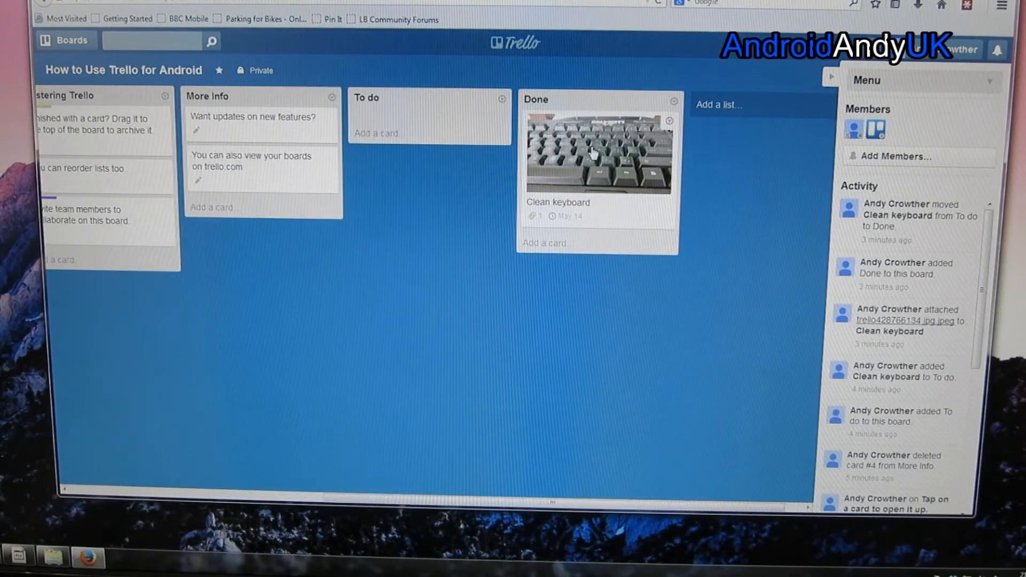
left_click(598, 154)
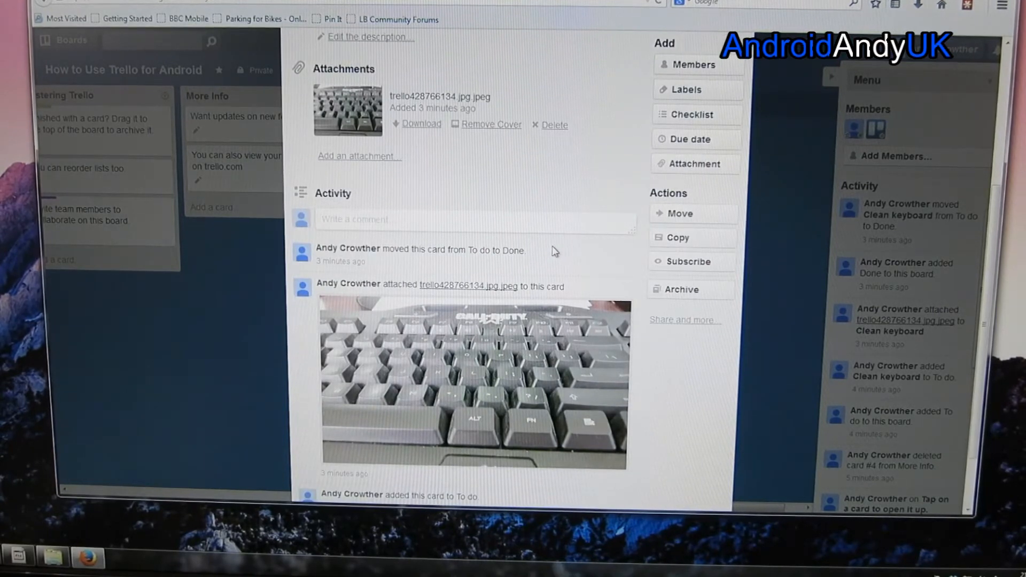
mouse_move(347, 255)
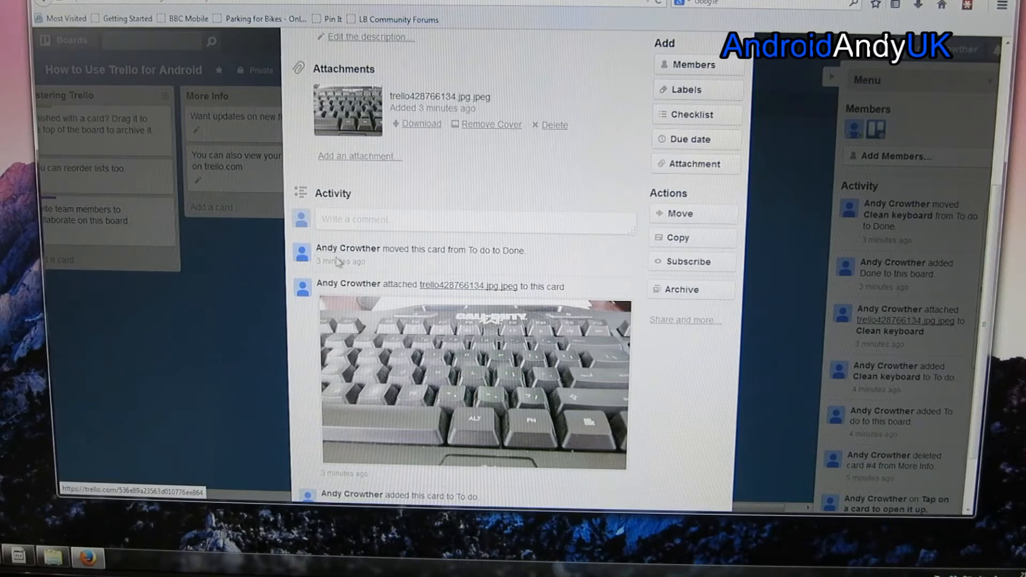
mouse_move(347, 251)
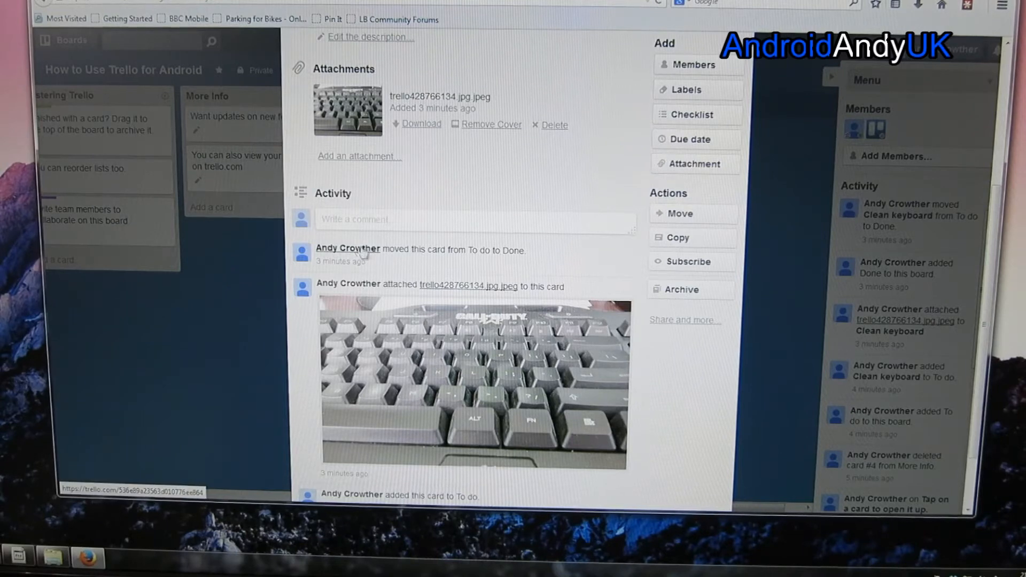
mouse_move(382, 268)
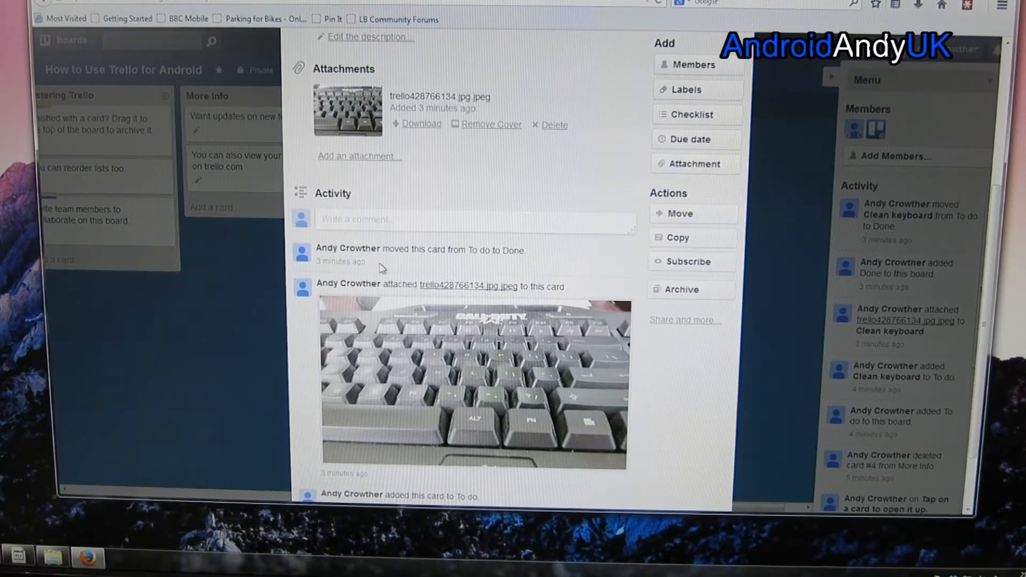
scroll("down", 3)
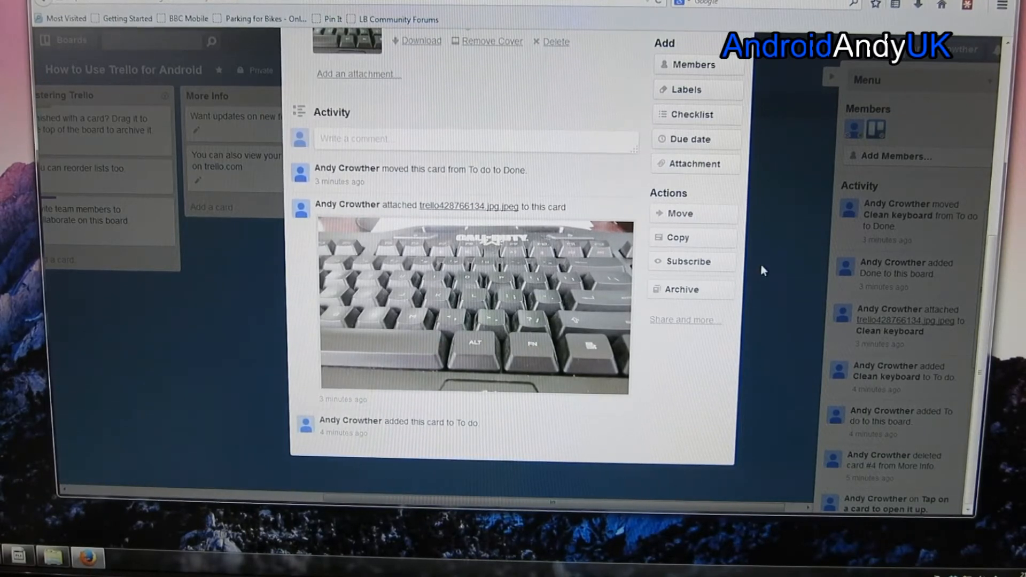
mouse_move(346, 172)
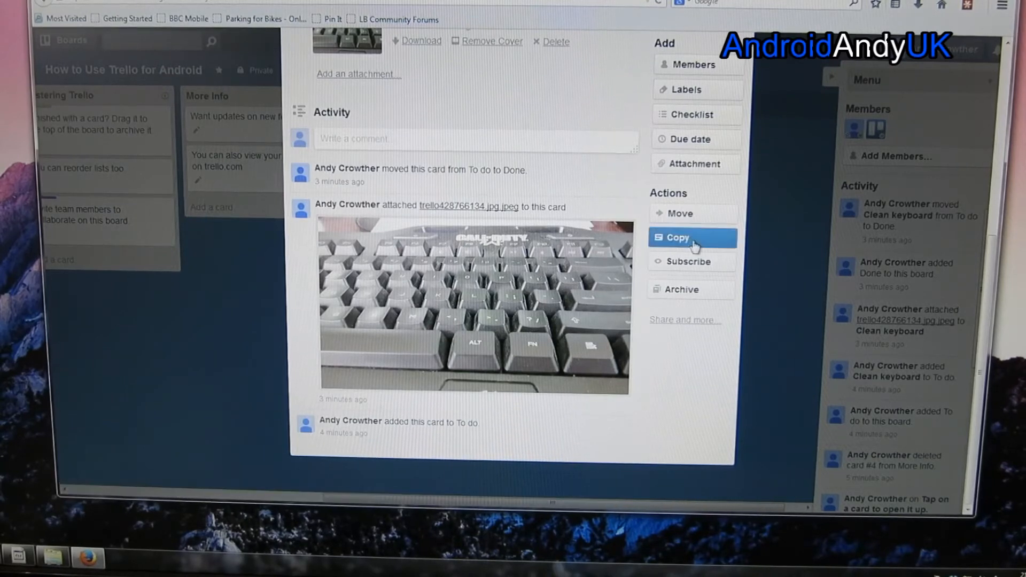
mouse_move(757, 268)
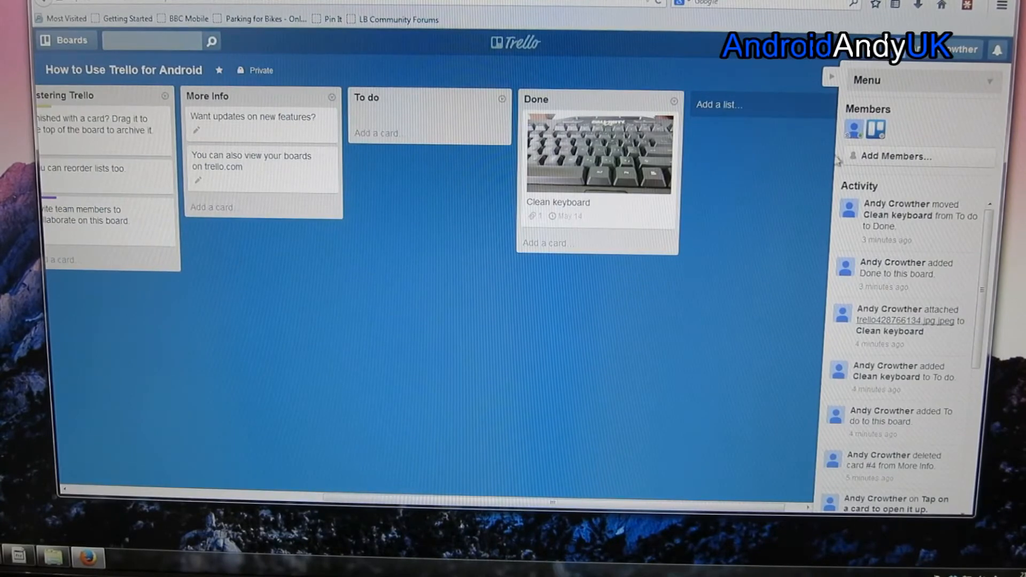
Hide the sidebar, return to the boards overview, and create a board named 'Board 2'.
left_click(65, 40)
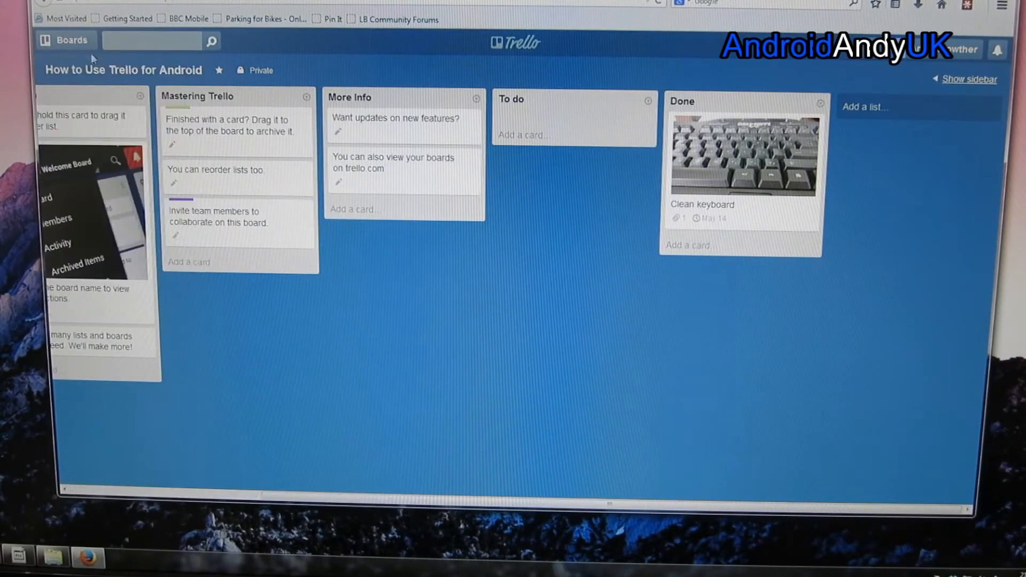
left_click(65, 40)
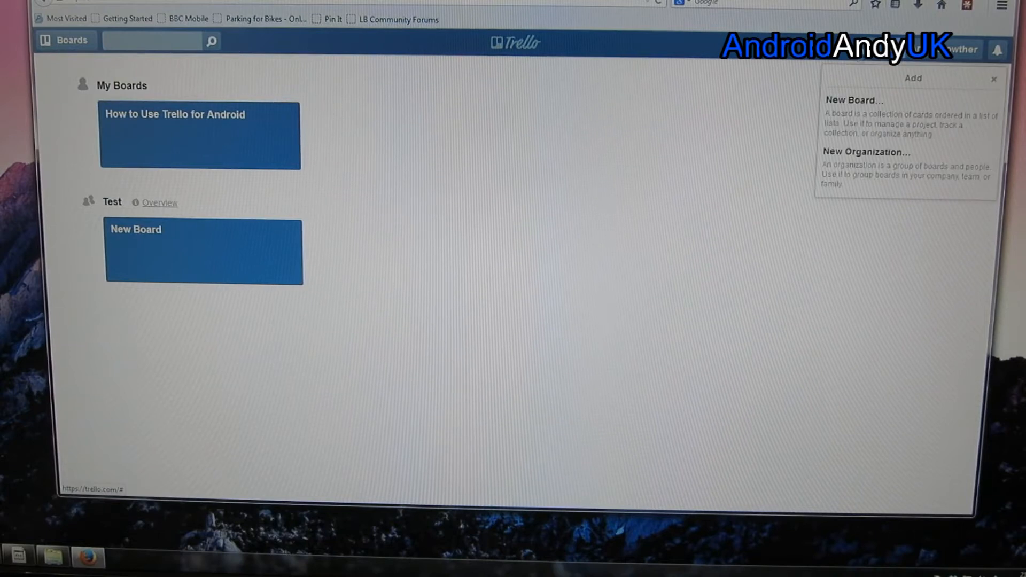
left_click(854, 100)
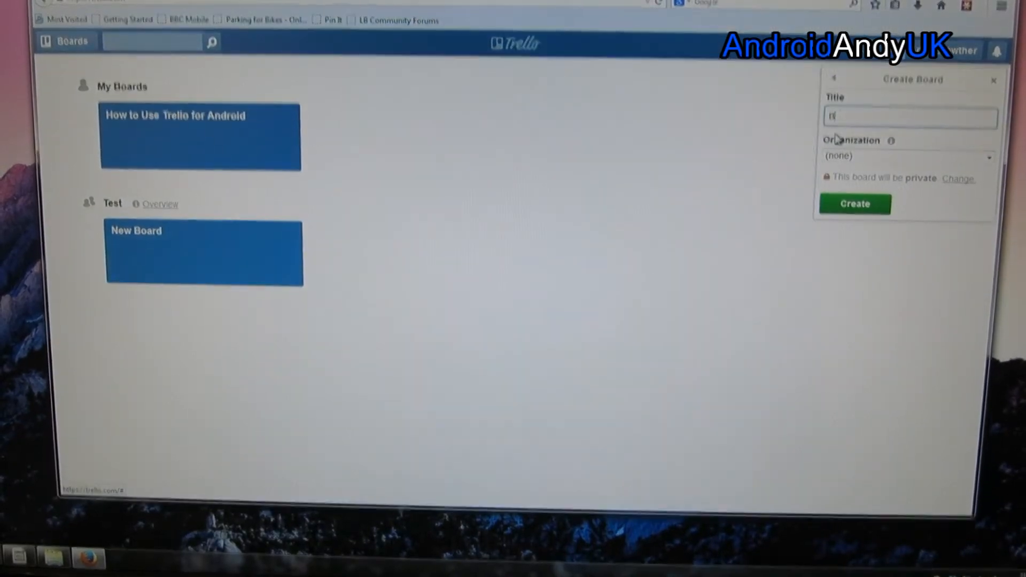
type("Board 2")
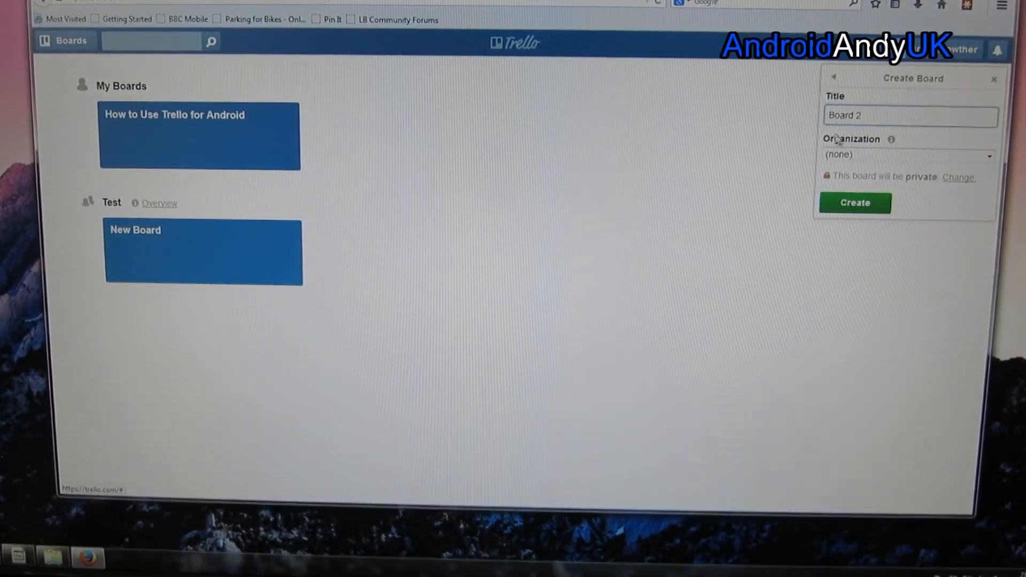
left_click(855, 202)
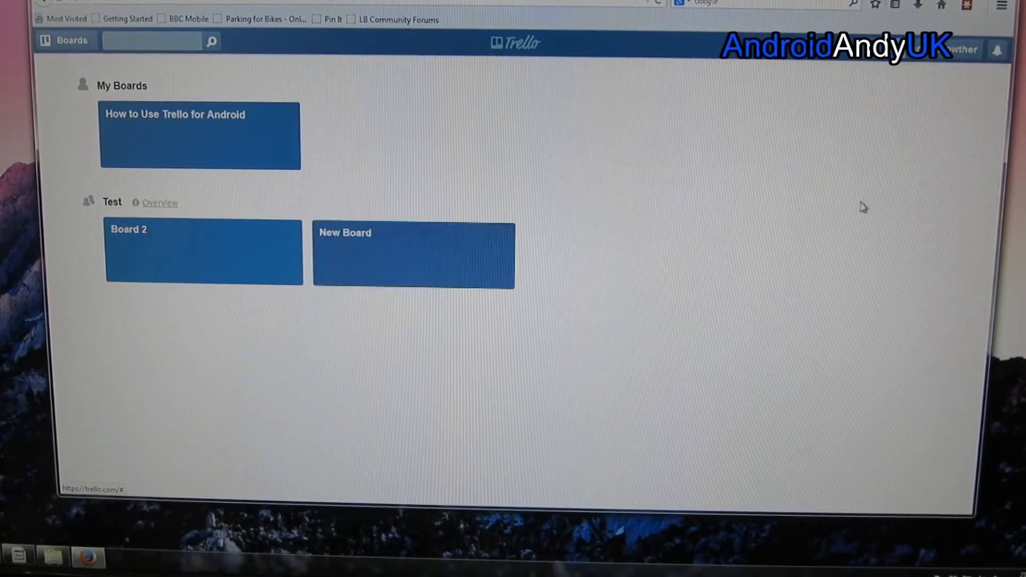
Go from Board 2 through the Test organization page into New Board's To Do list.
left_click(203, 252)
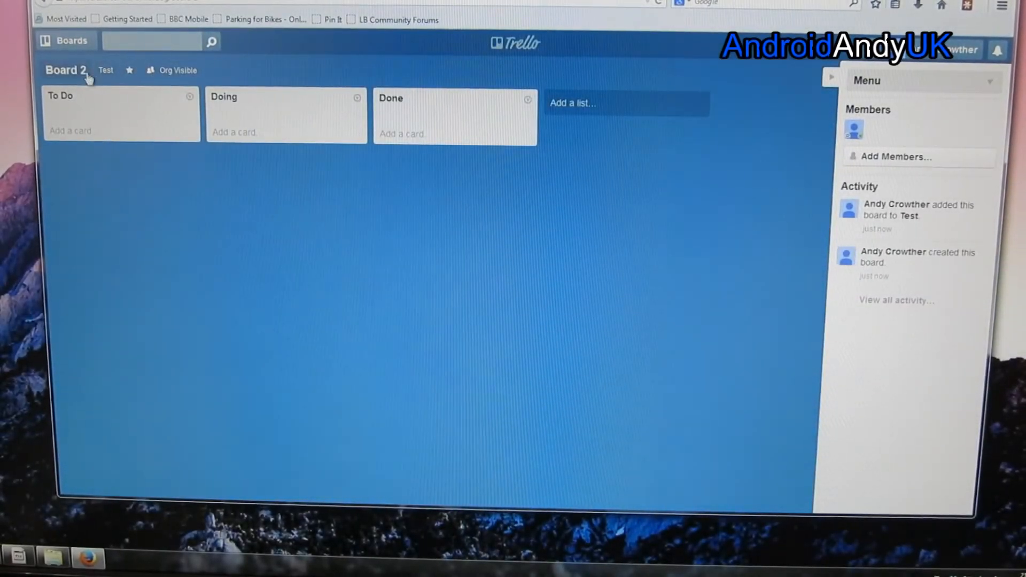
left_click(105, 70)
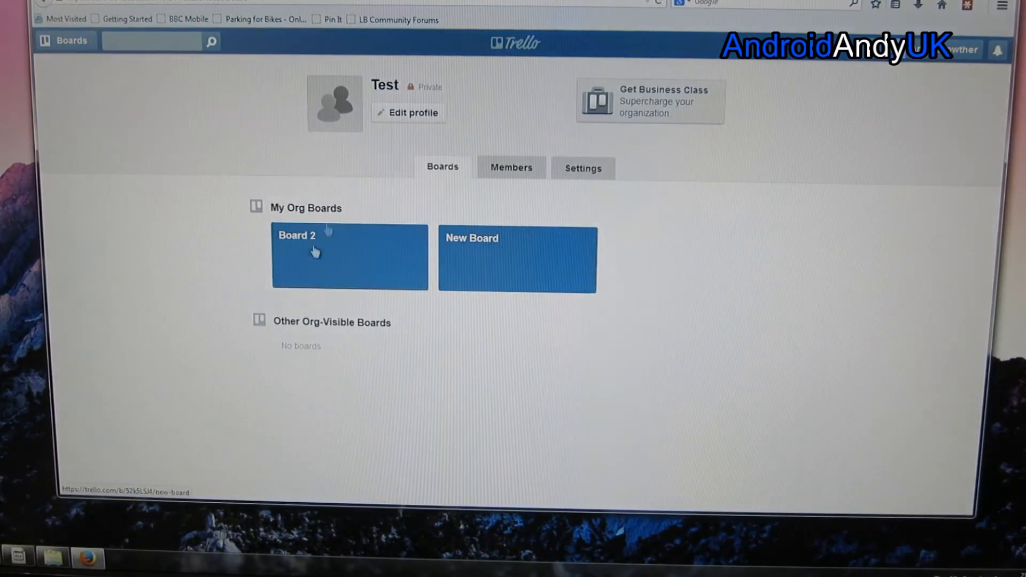
mouse_move(493, 250)
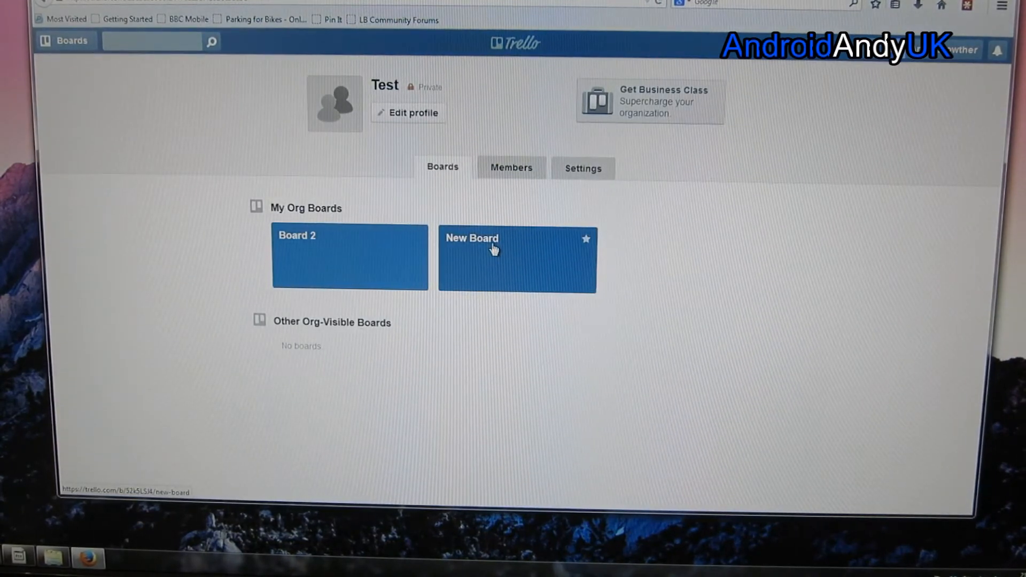
left_click(517, 258)
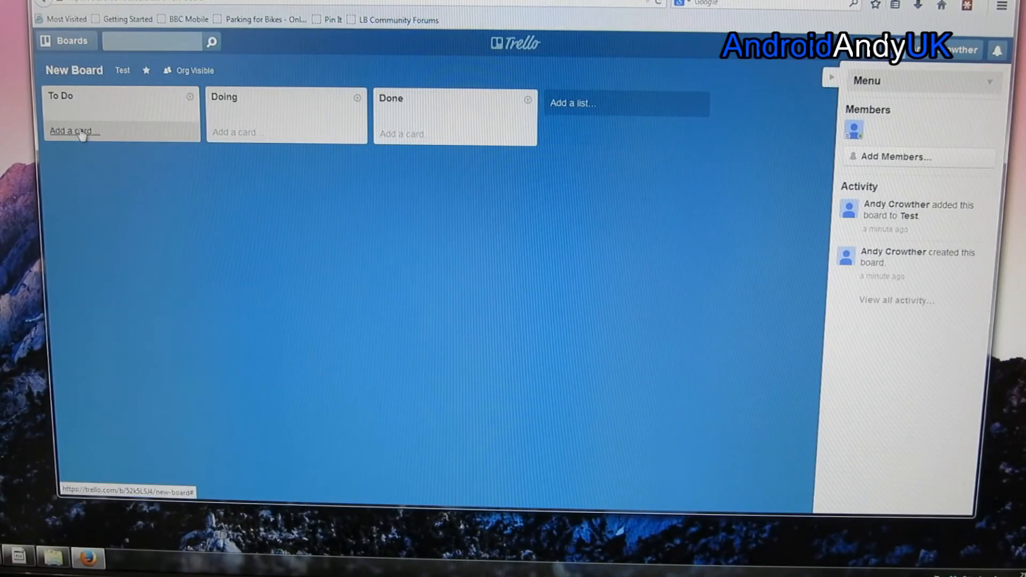
left_click(73, 131)
type("New card")
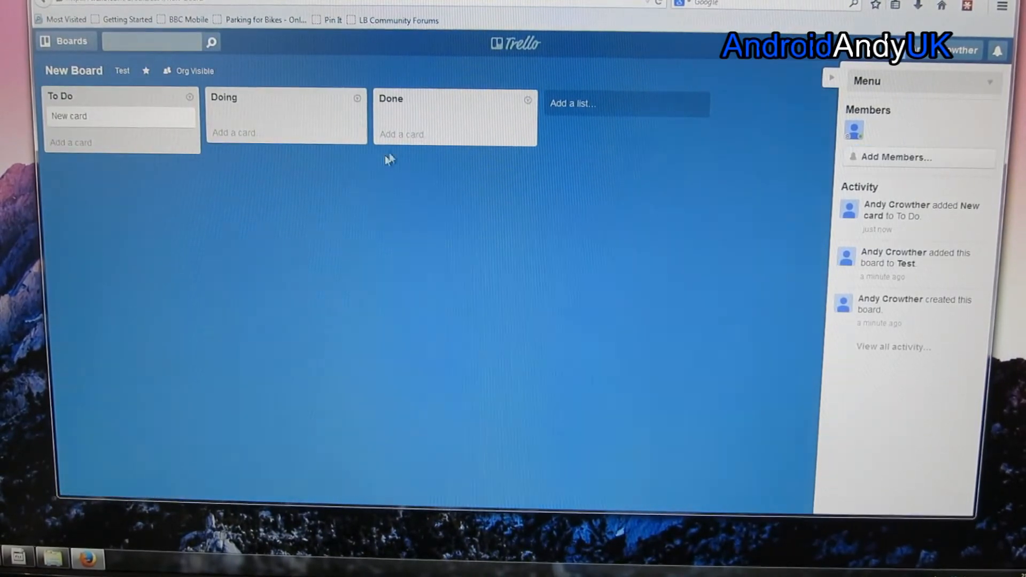
mouse_move(496, 155)
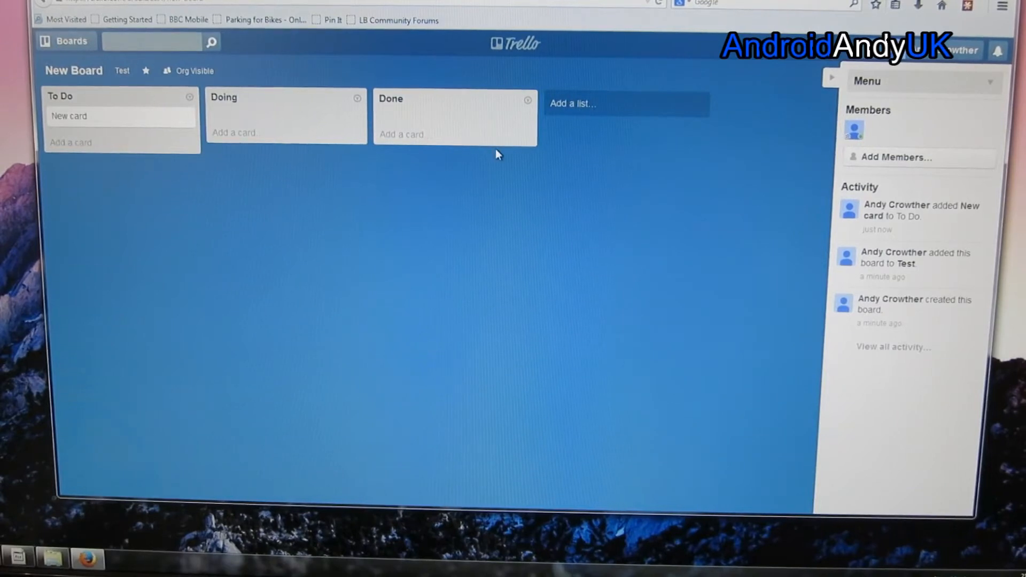
mouse_move(148, 131)
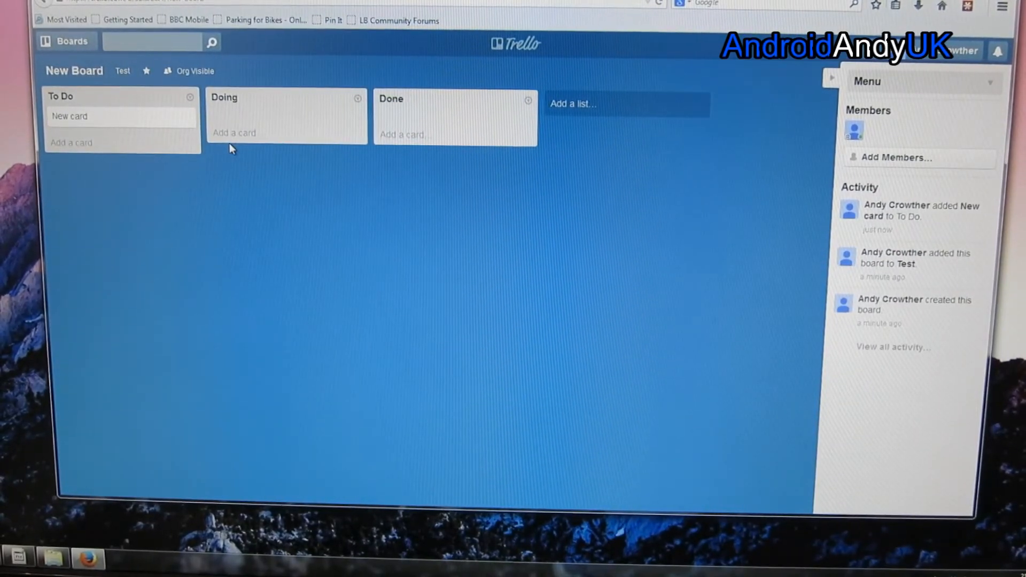
mouse_move(157, 122)
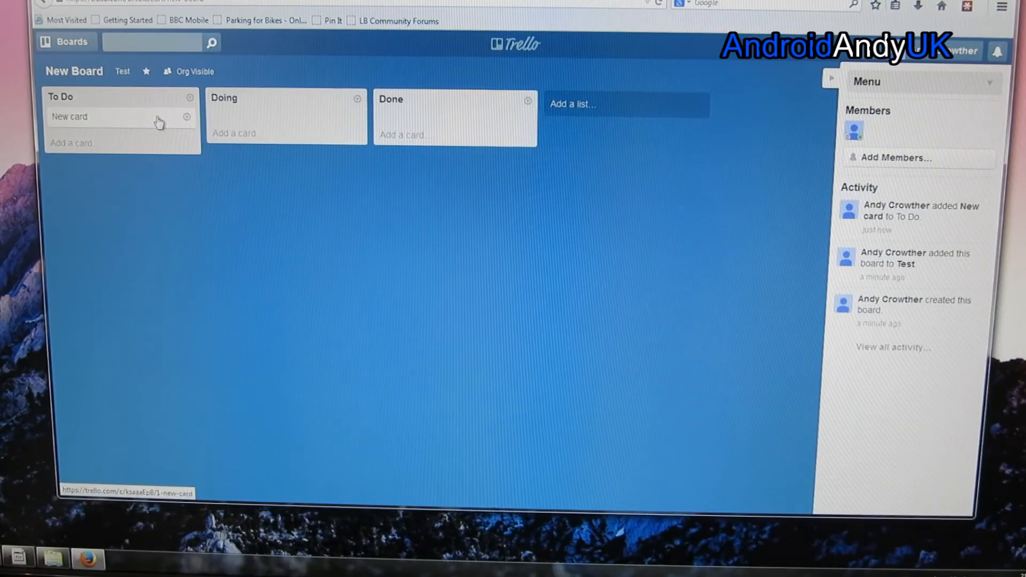
Collapse New Board's side panel, view the user profile page, then go back home.
left_click(831, 78)
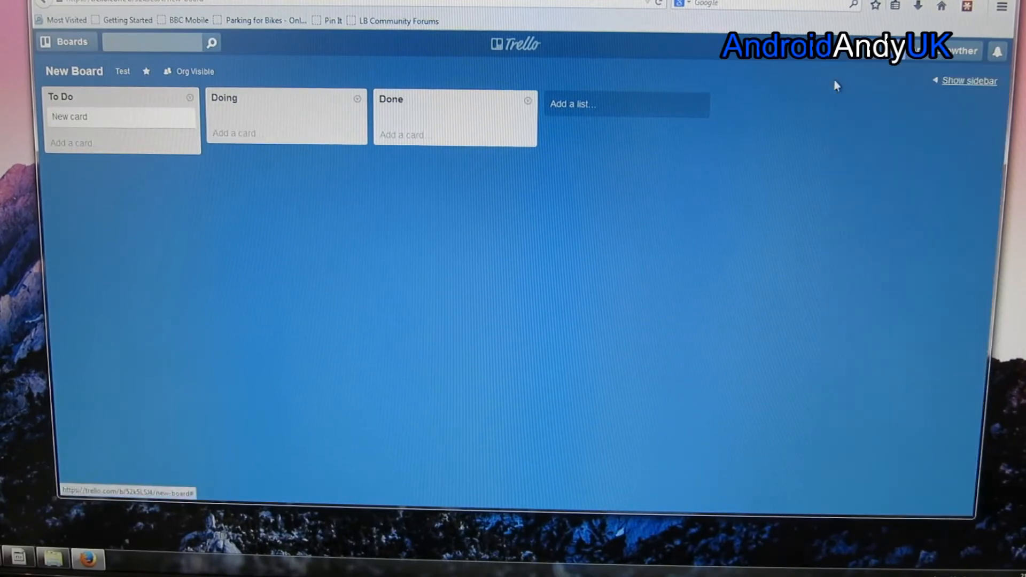
left_click(983, 51)
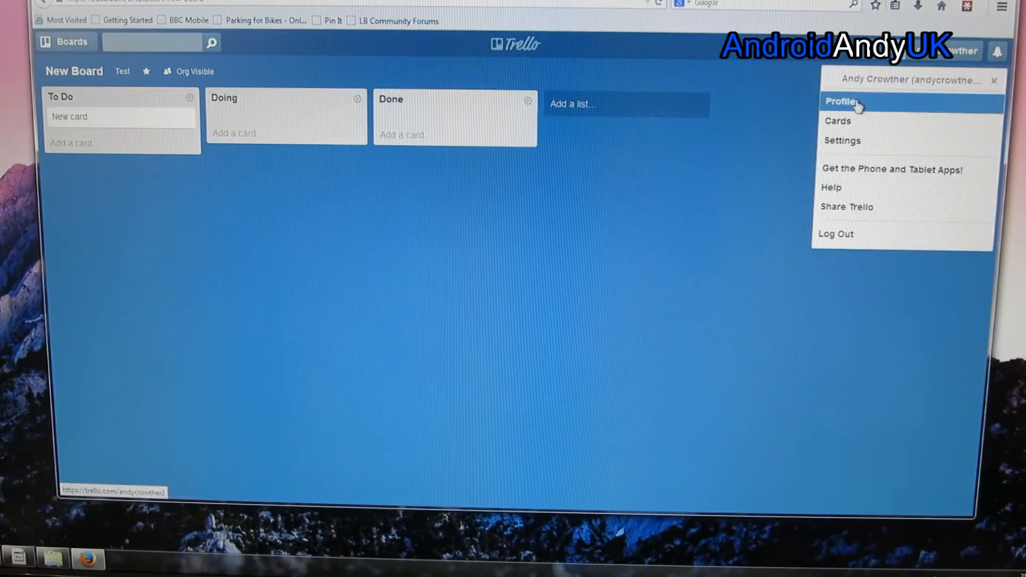
left_click(842, 102)
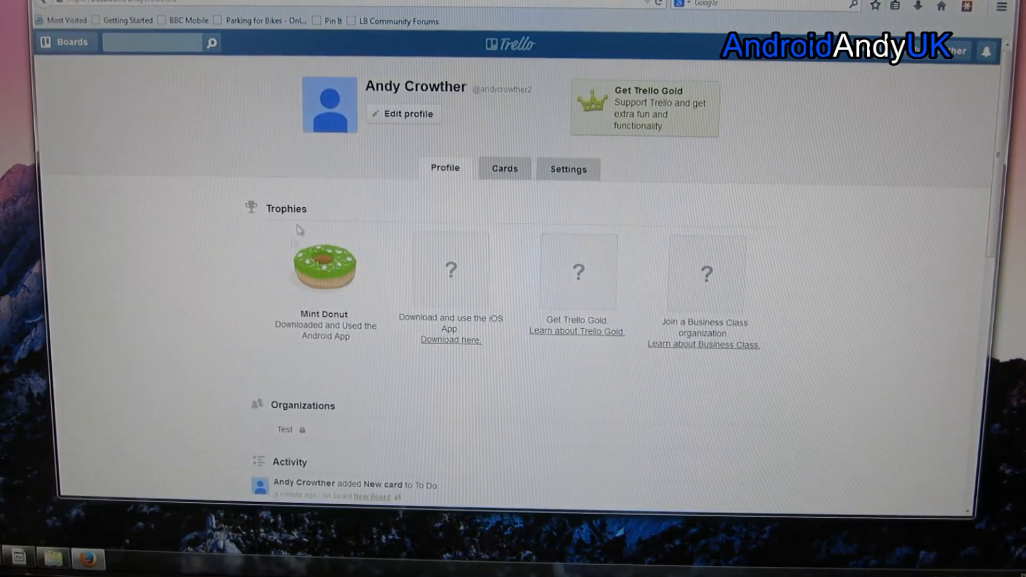
mouse_move(514, 49)
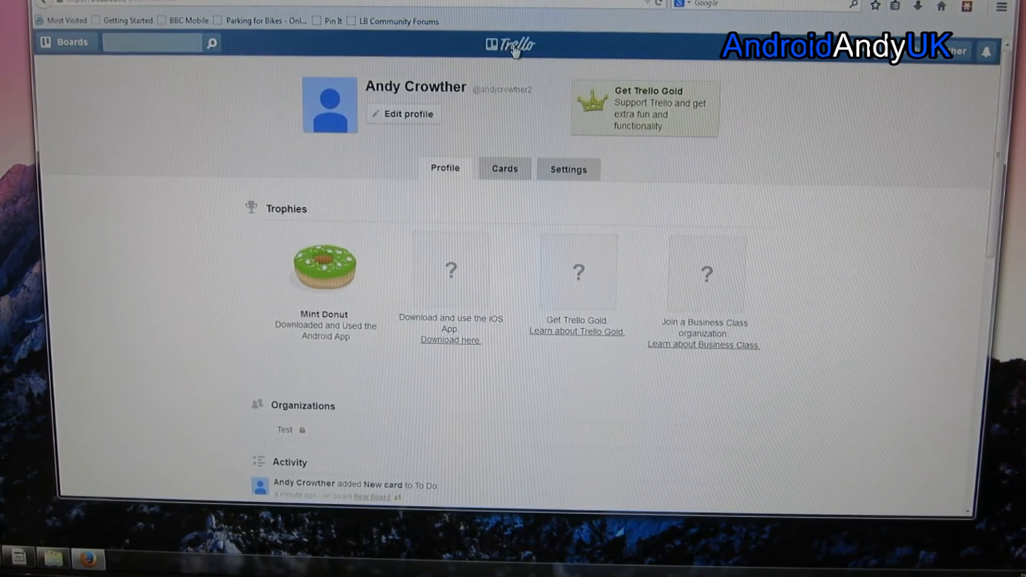
left_click(65, 41)
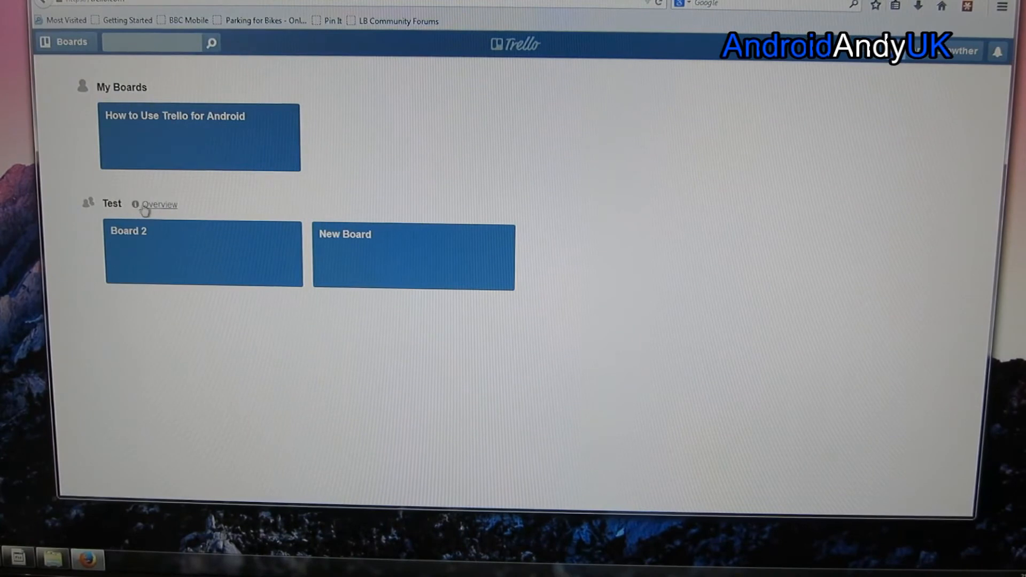
Browse the Test organization's Overview, Settings, Members and Boards tabs, then open account options.
left_click(160, 204)
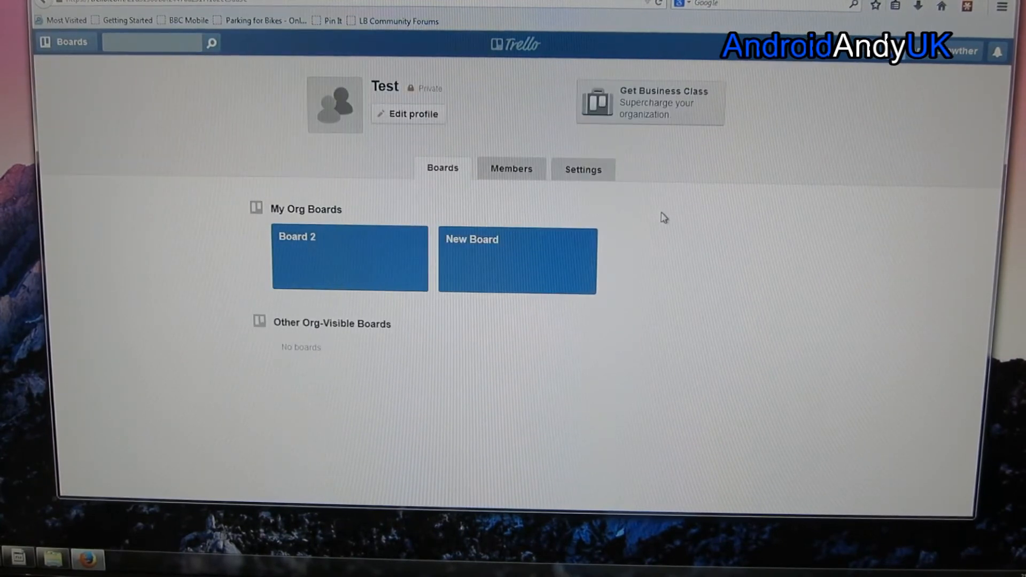
mouse_move(670, 221)
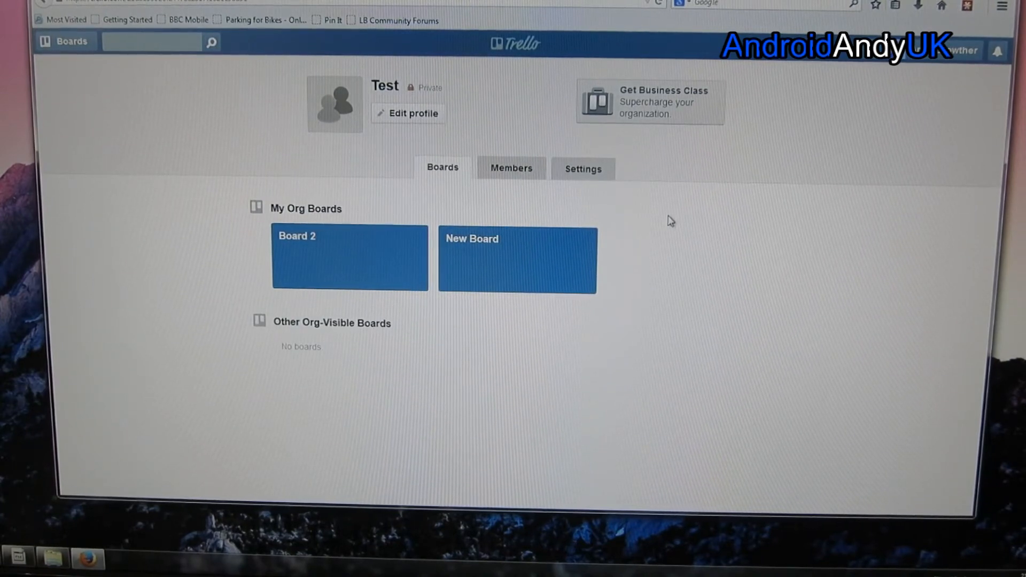
left_click(582, 168)
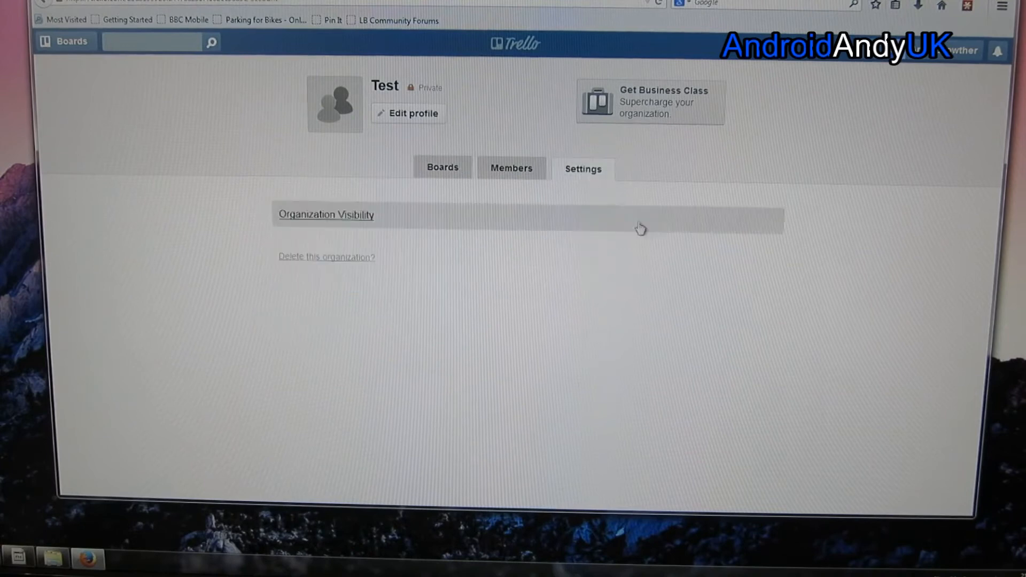
left_click(511, 169)
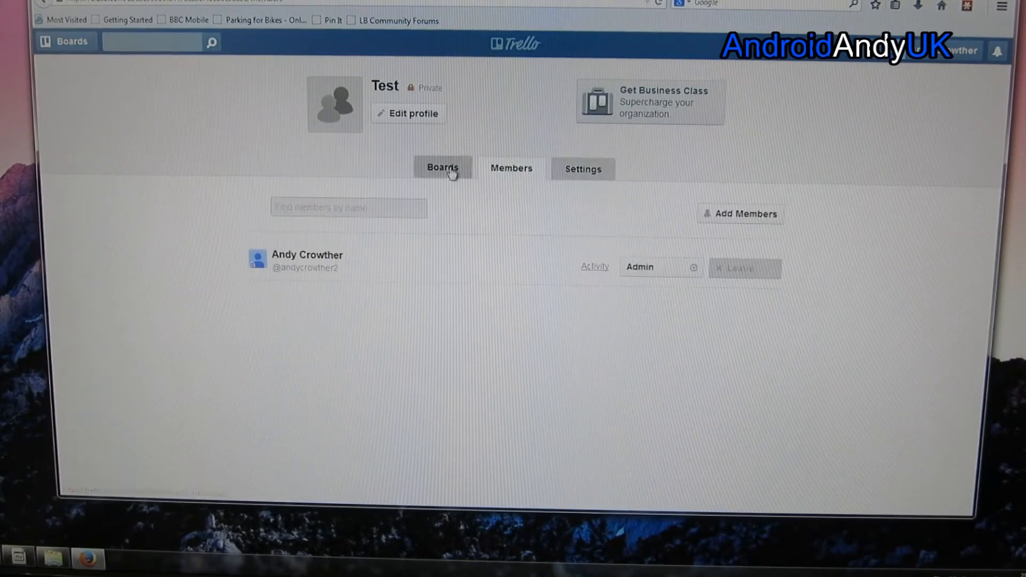
left_click(443, 168)
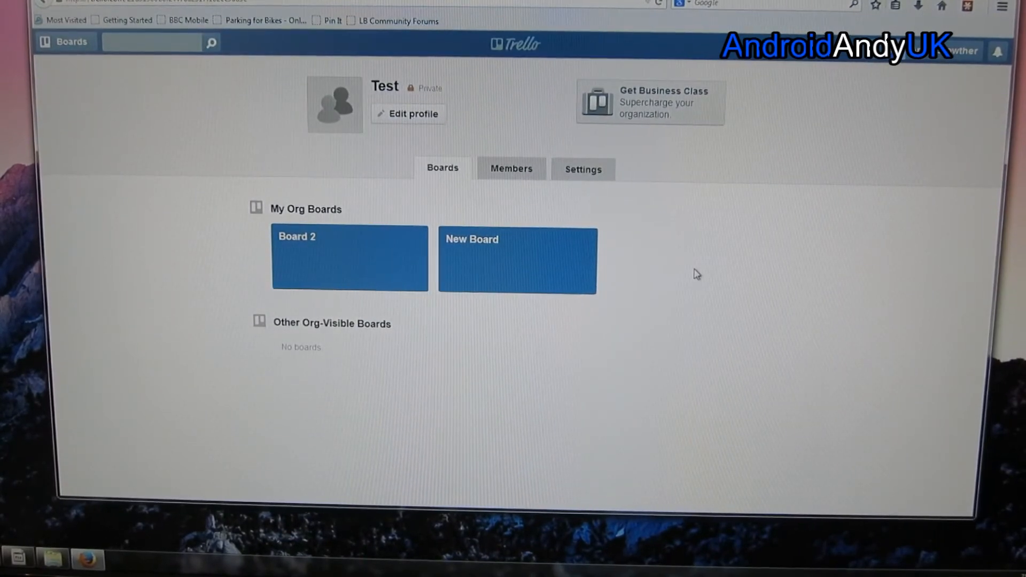
mouse_move(900, 74)
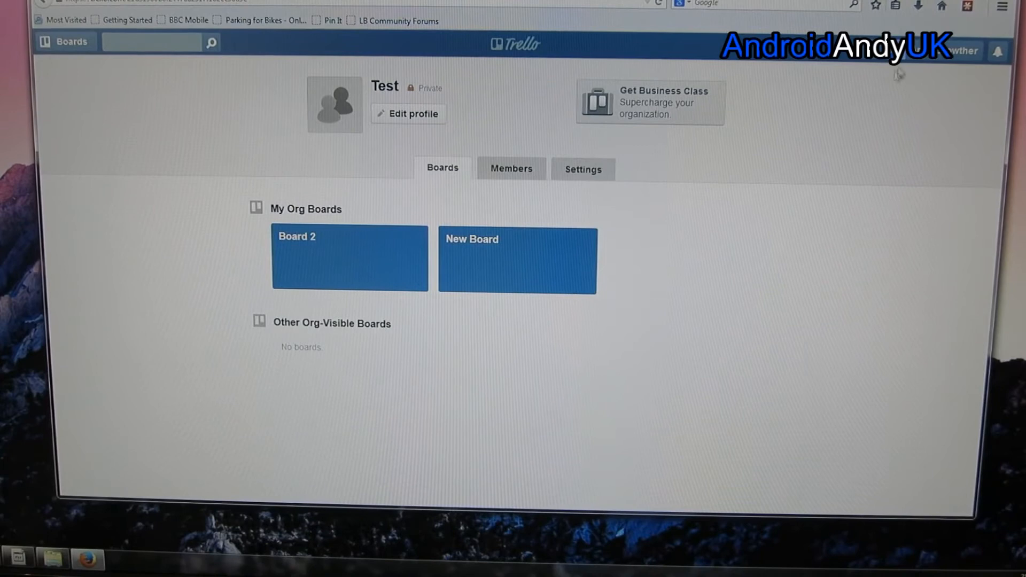
left_click(961, 51)
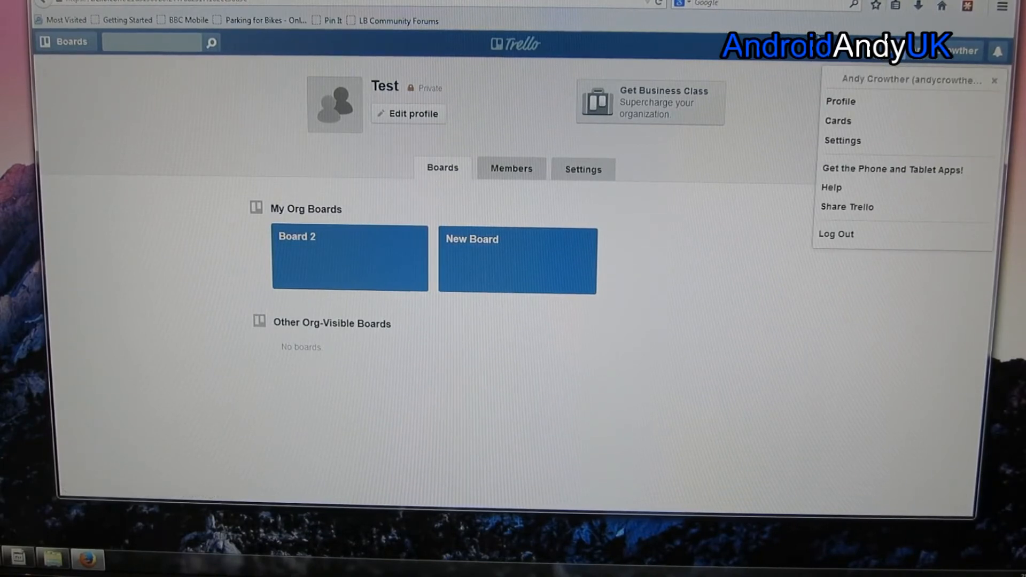
Close account options and view the $50-per-month Business Class upgrade page.
left_click(717, 246)
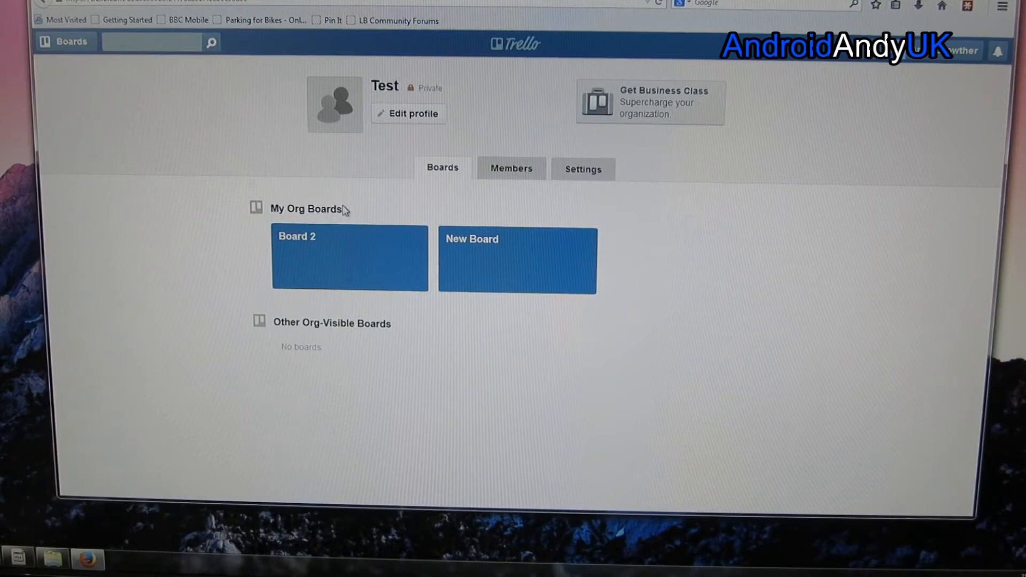
mouse_move(634, 103)
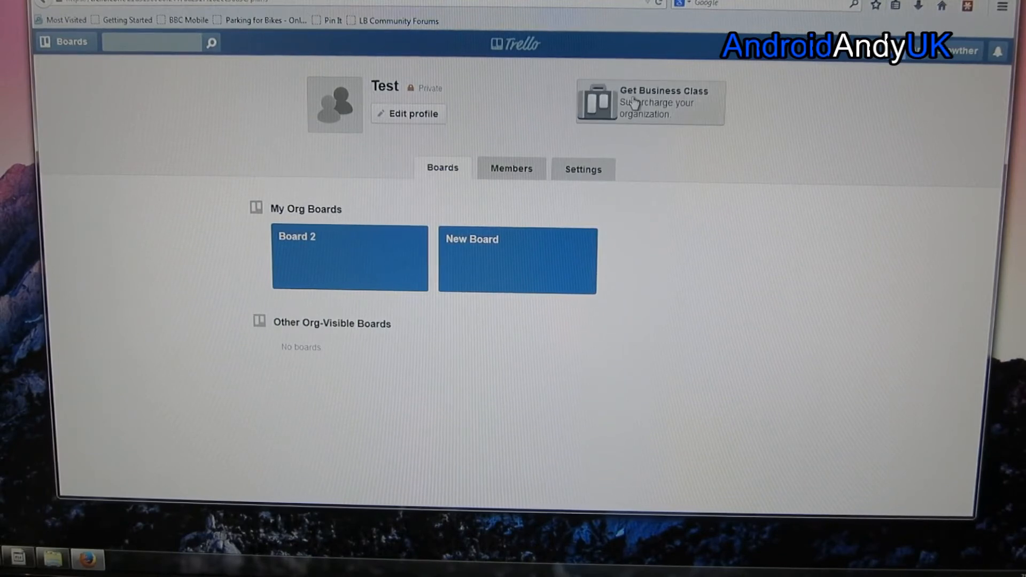
left_click(649, 101)
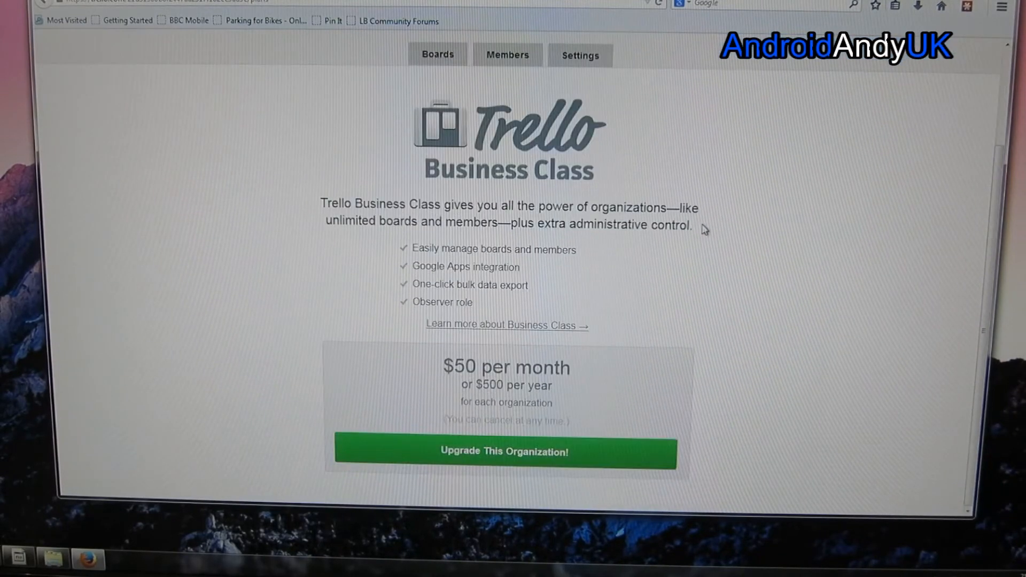
mouse_move(478, 316)
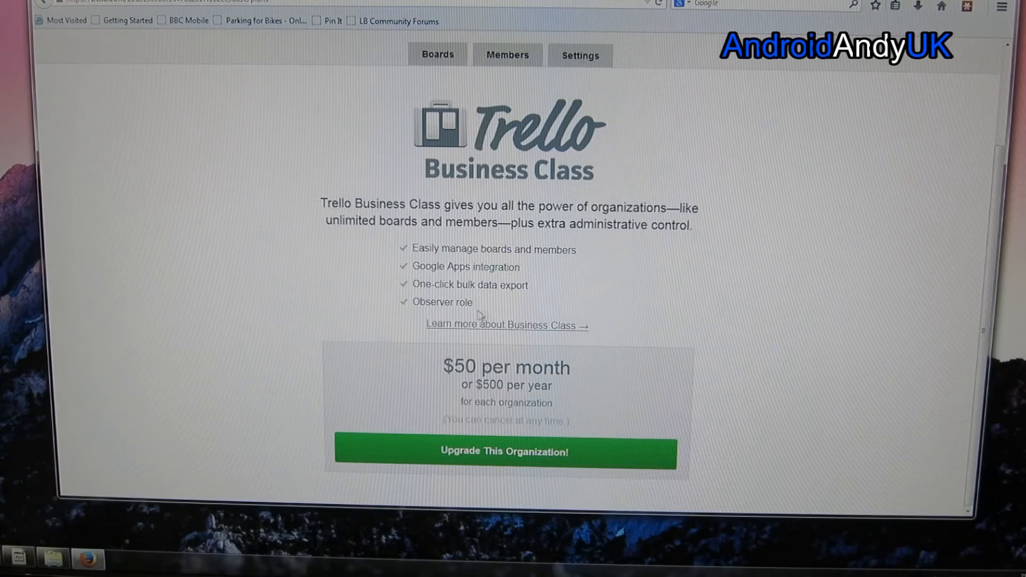
mouse_move(743, 322)
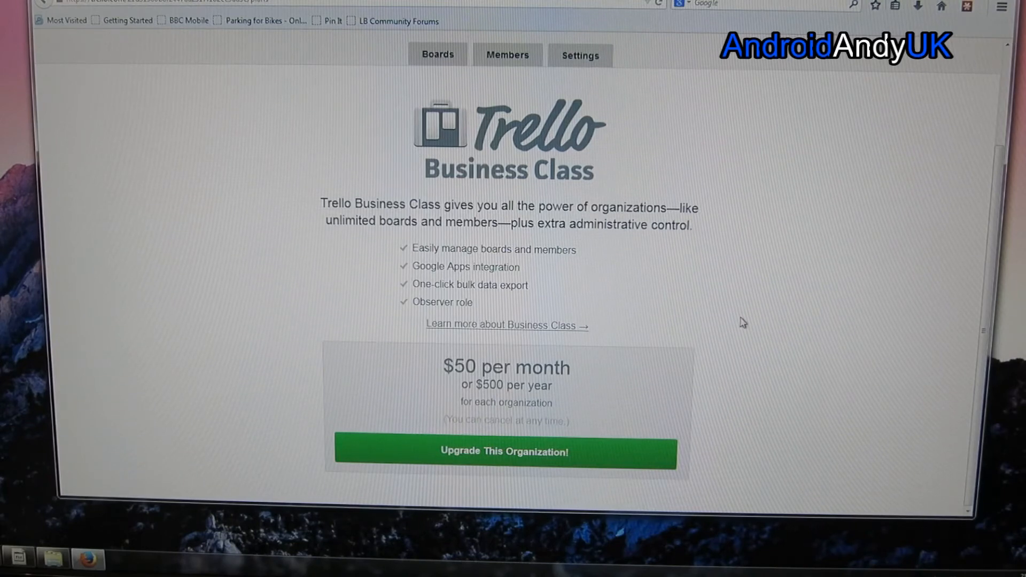
scroll("up", 3)
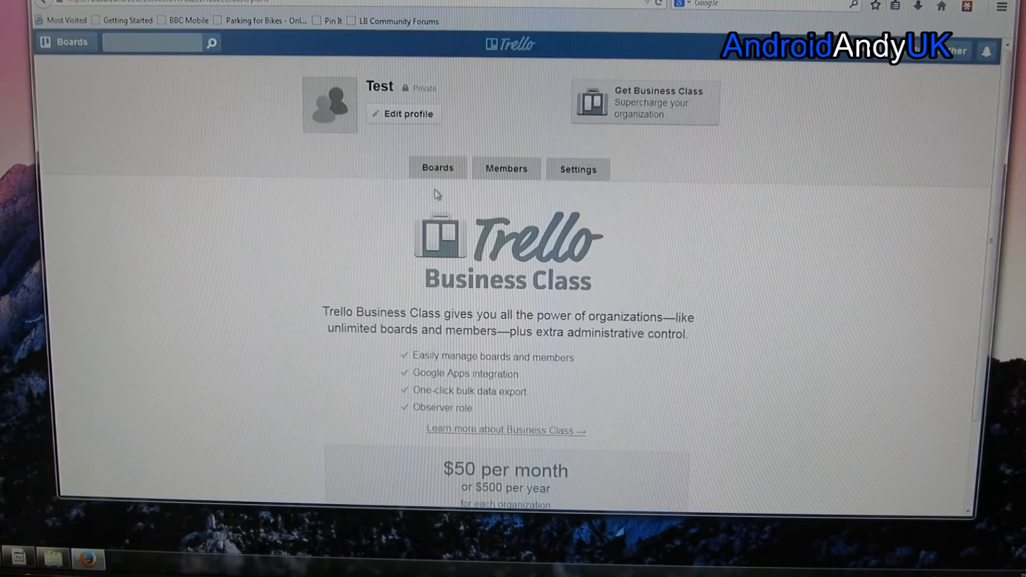
Switch to the Test organization's Boards tab showing Board 2 and New Board.
left_click(437, 169)
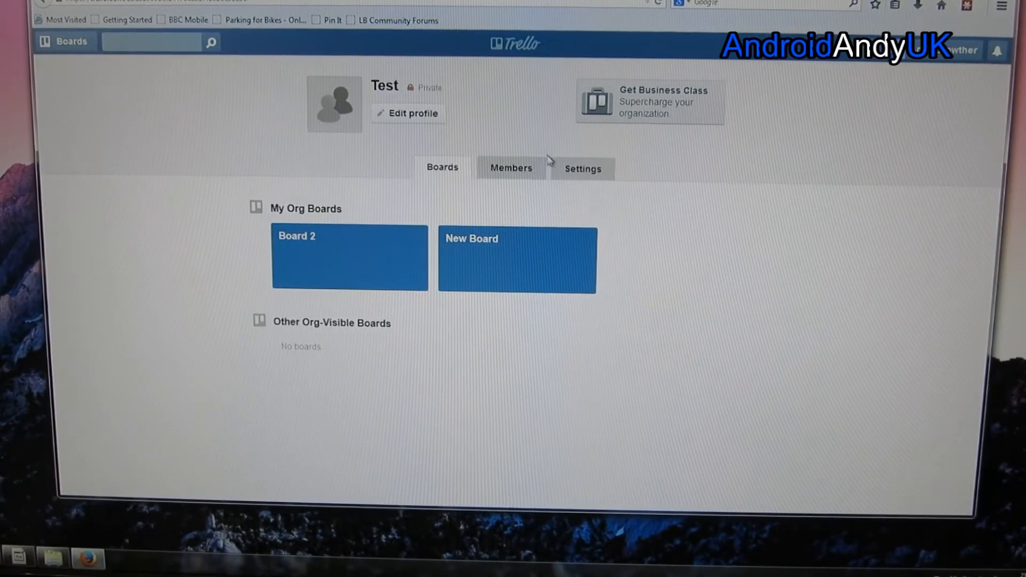
mouse_move(591, 210)
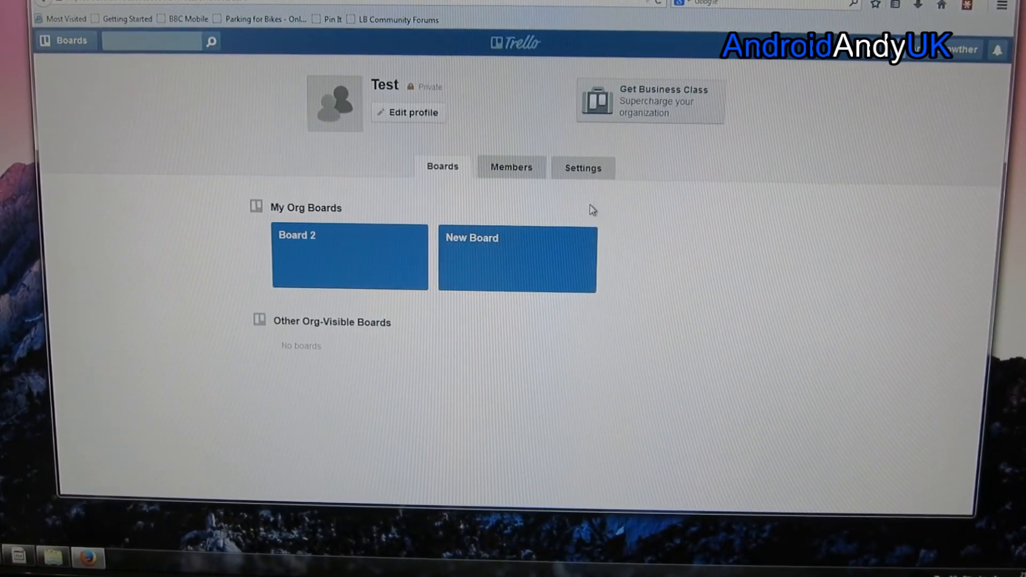
mouse_move(342, 258)
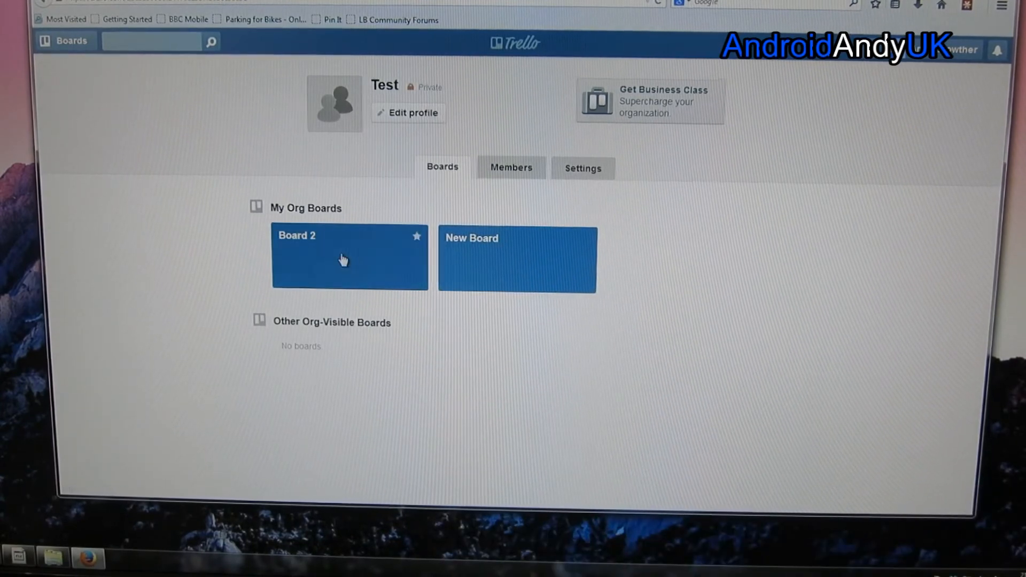
mouse_move(336, 252)
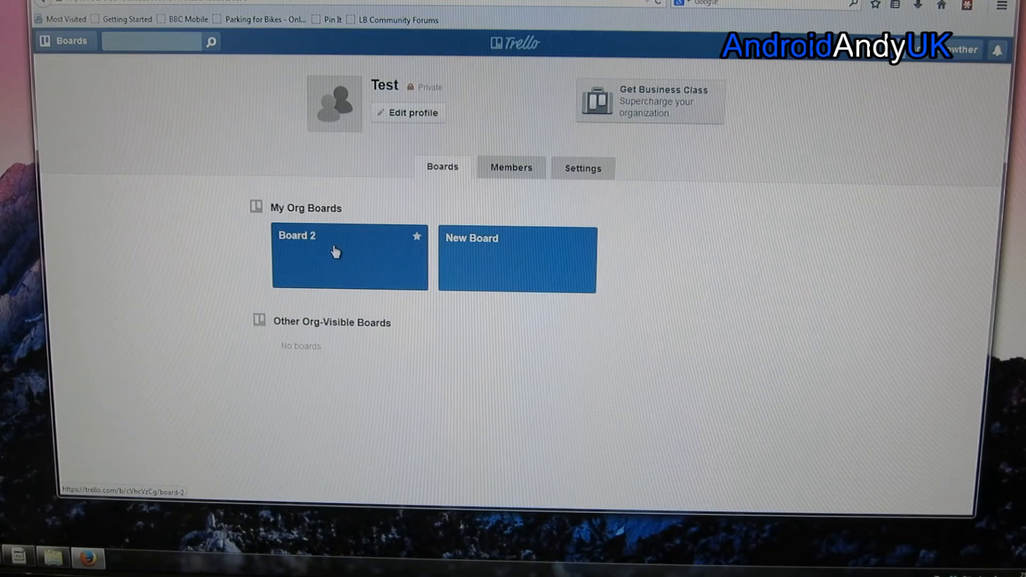
mouse_move(335, 255)
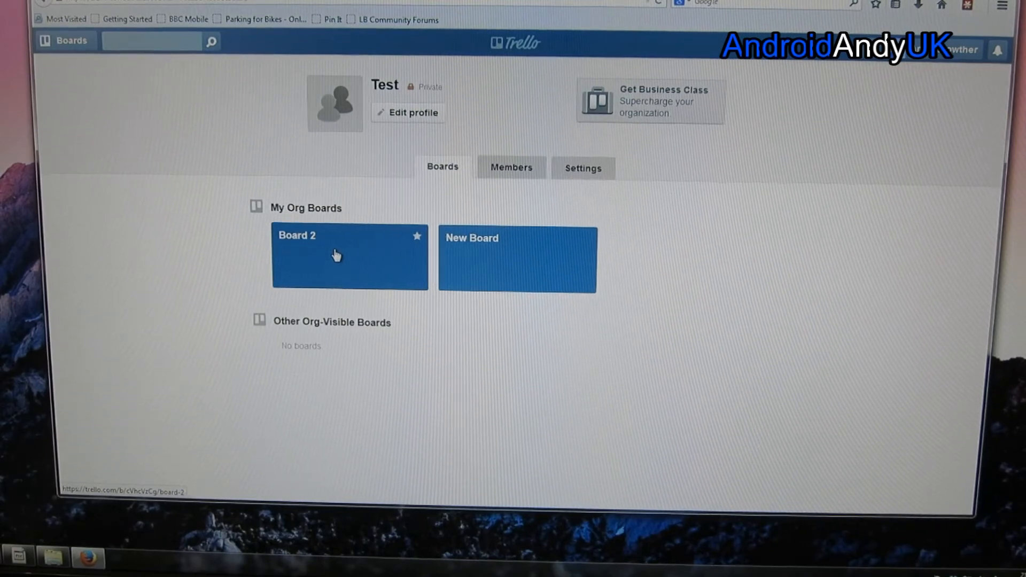